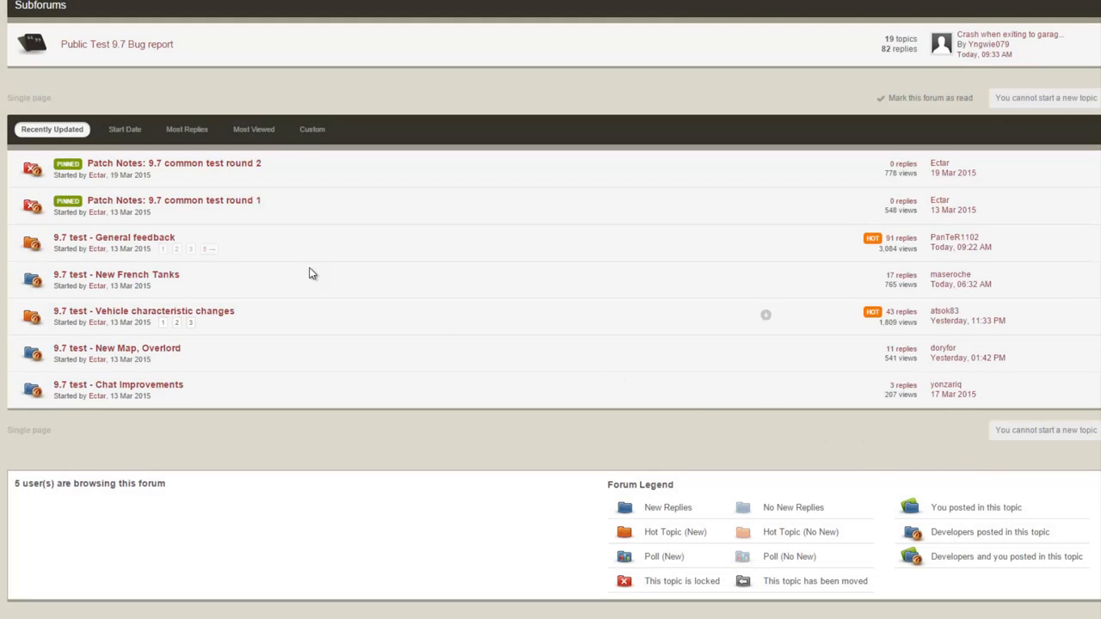
mouse_move(156, 192)
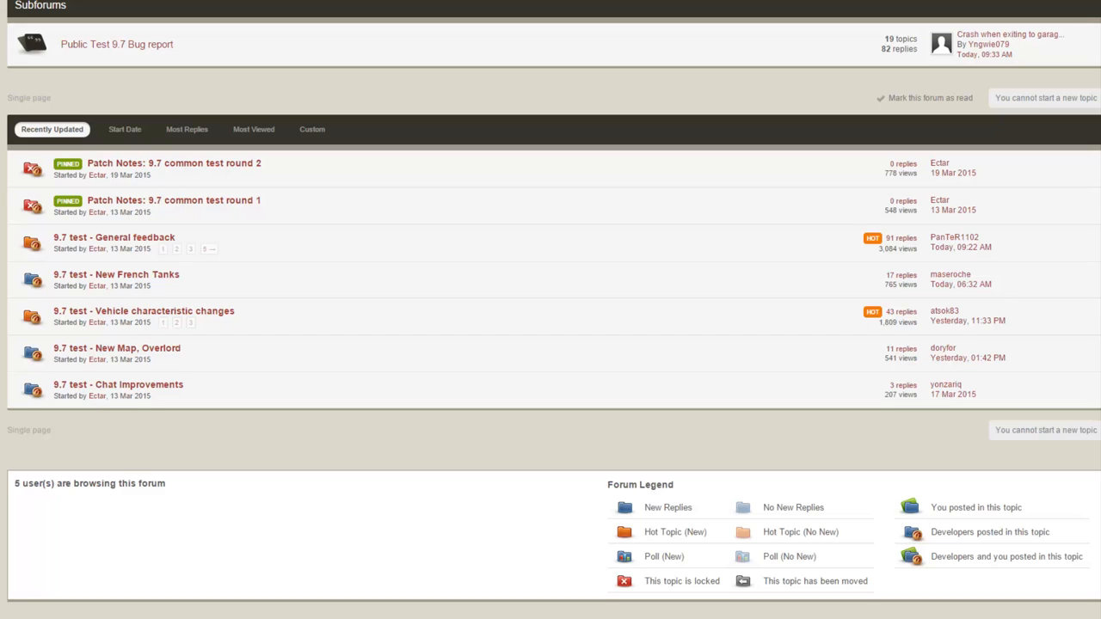
mouse_move(52, 129)
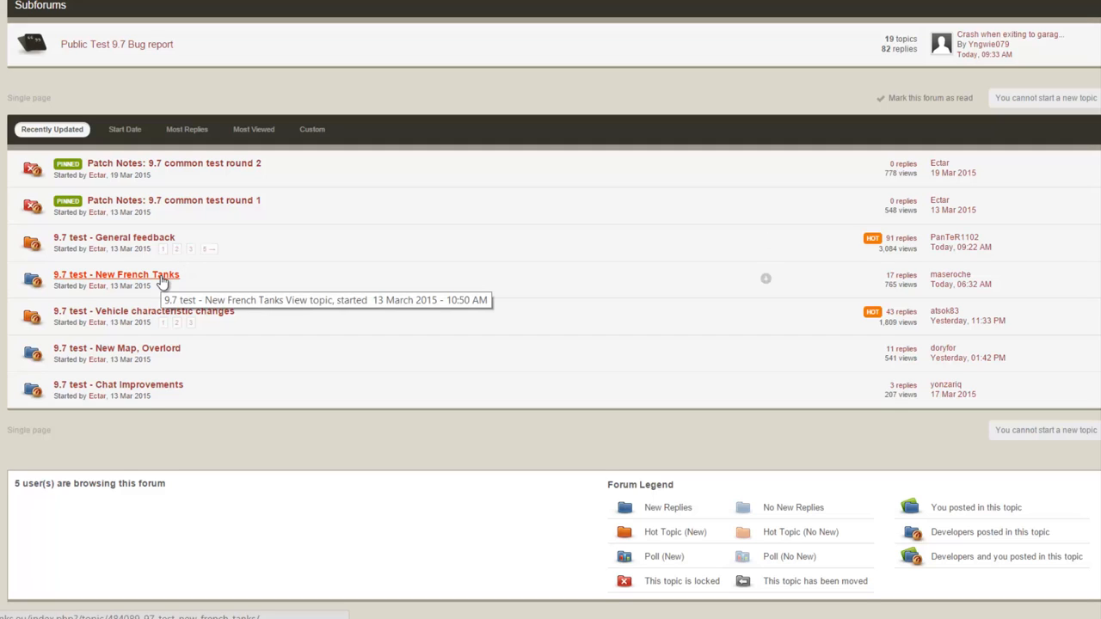
mouse_move(158, 368)
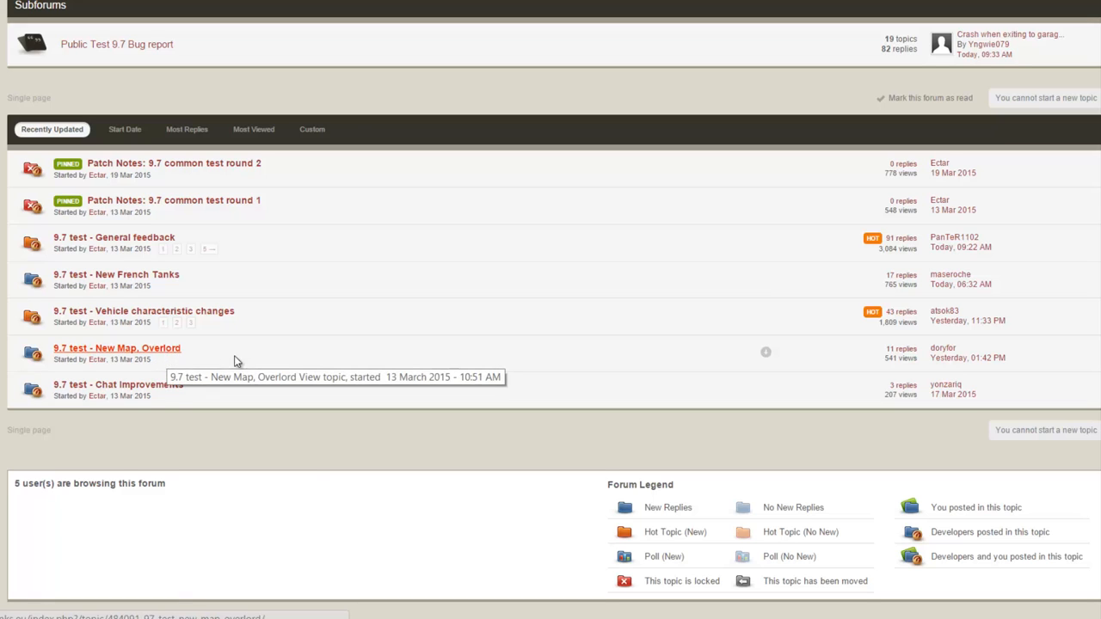
mouse_move(192, 312)
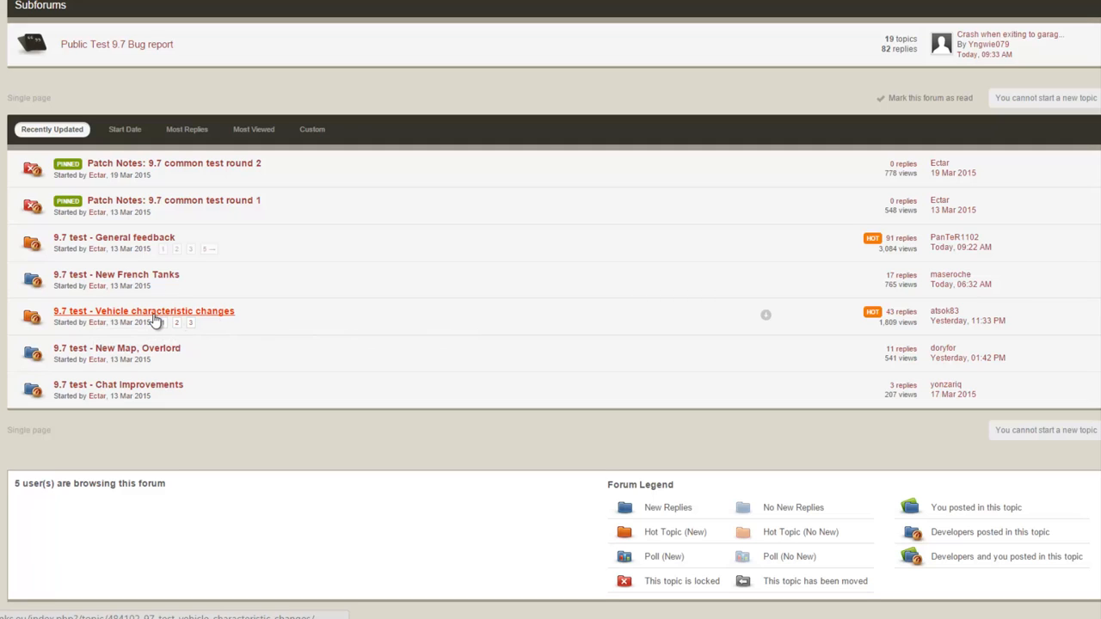
mouse_move(144, 309)
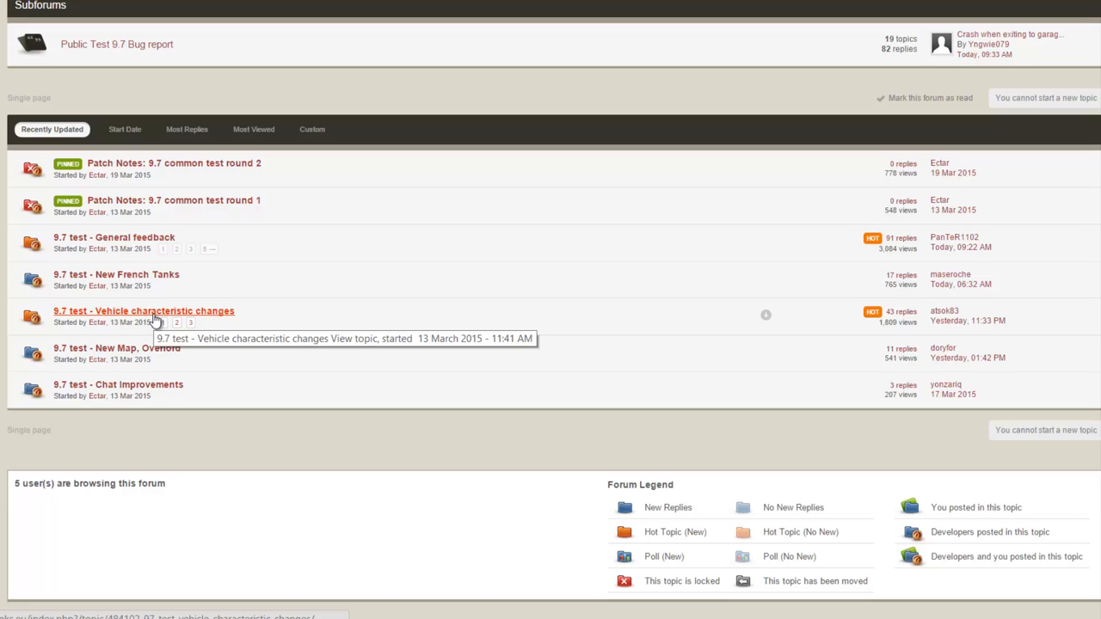
mouse_move(334, 281)
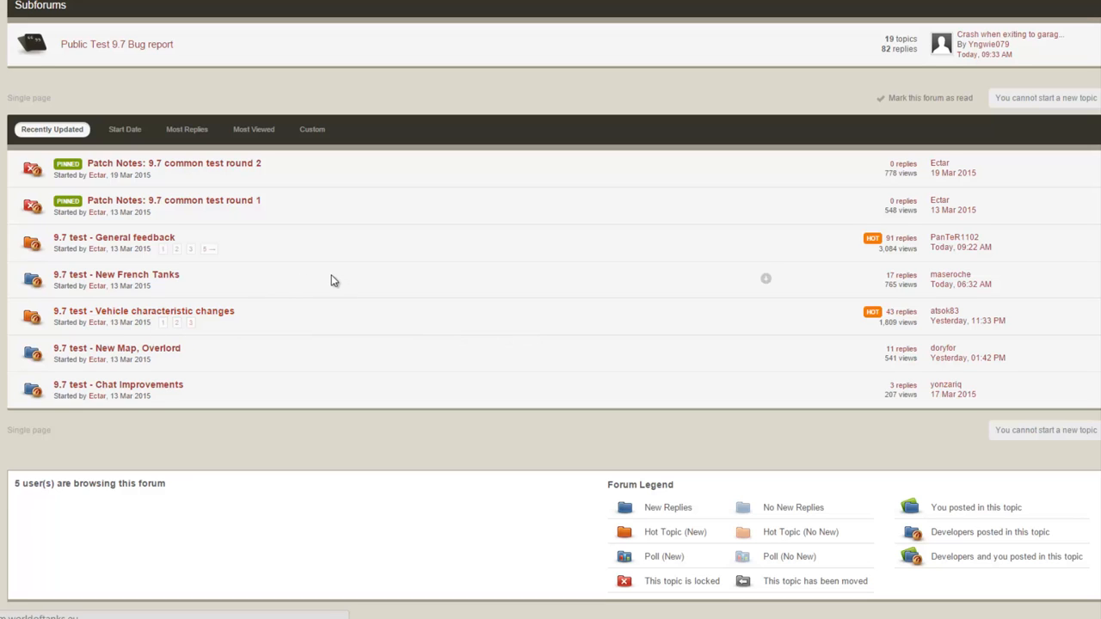
- Open the '9.7 test - Vehicle characteristic changes' thread and settle on the first post's intro
click(145, 309)
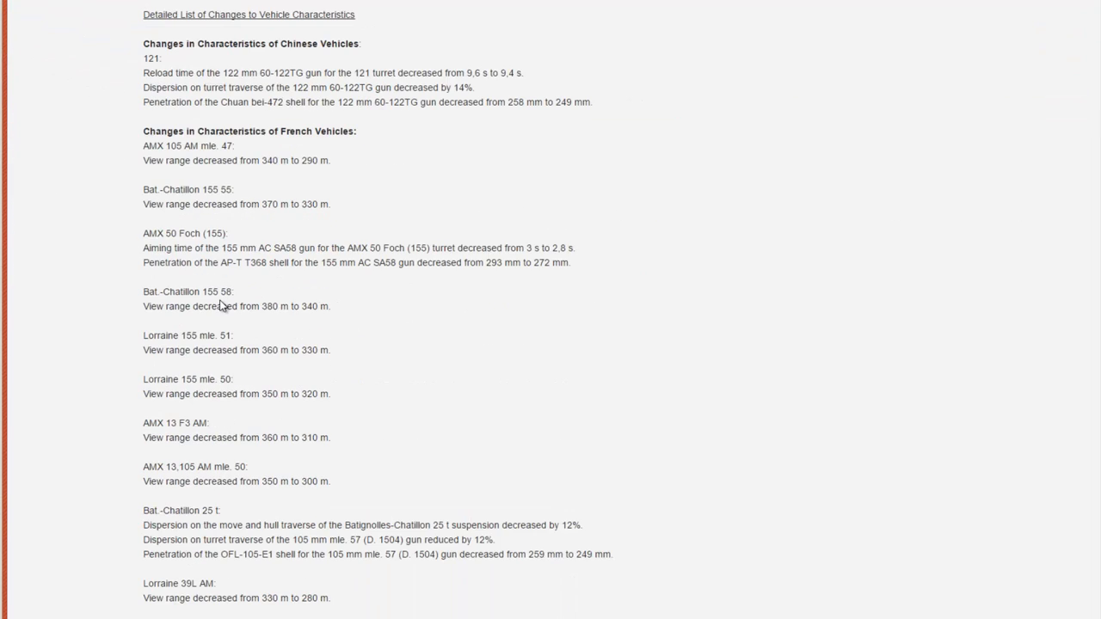
scroll(down, 3)
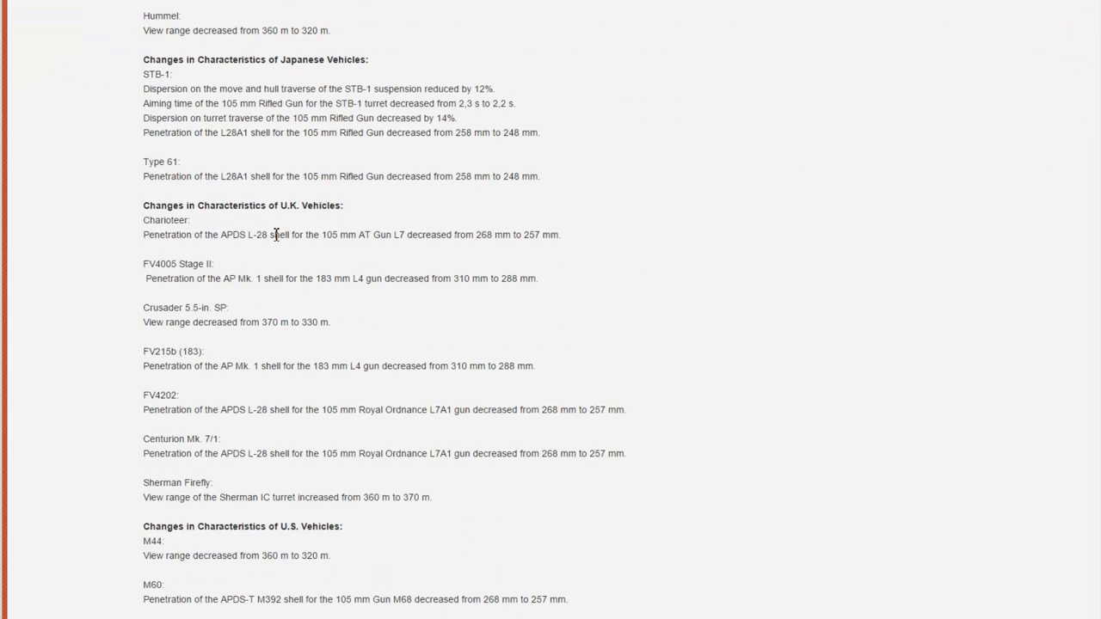
scroll(up, 3)
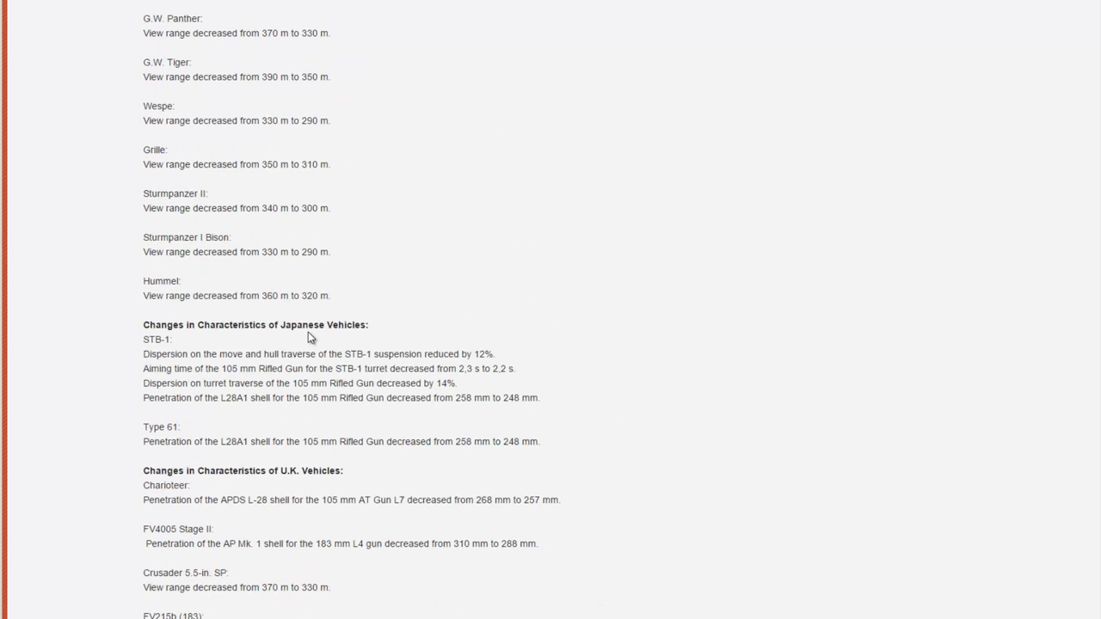
mouse_move(318, 326)
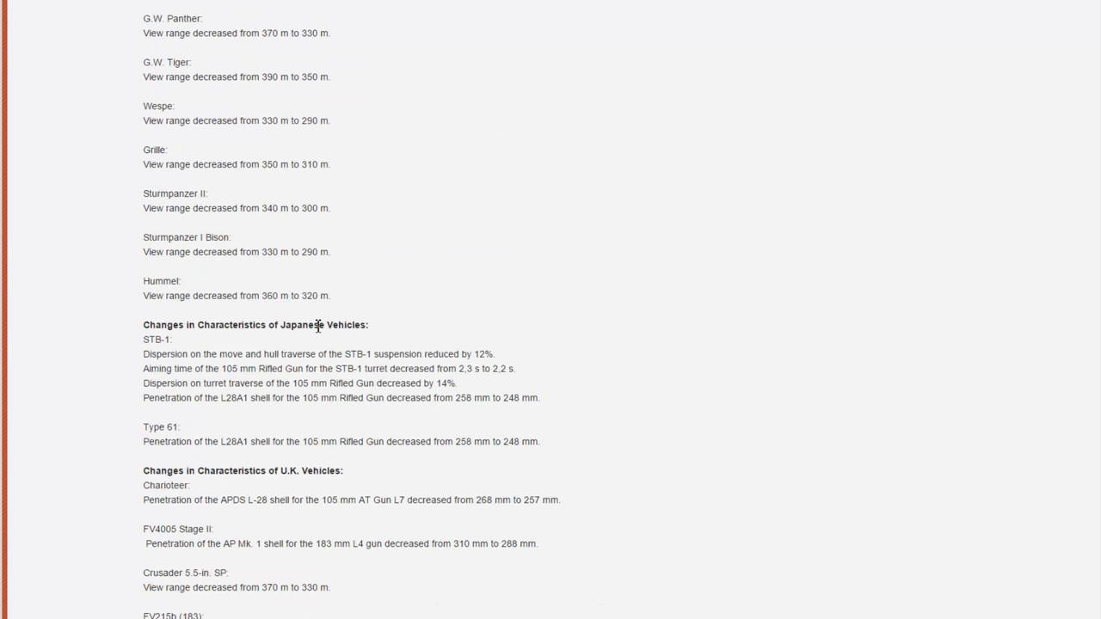
scroll(up, 3)
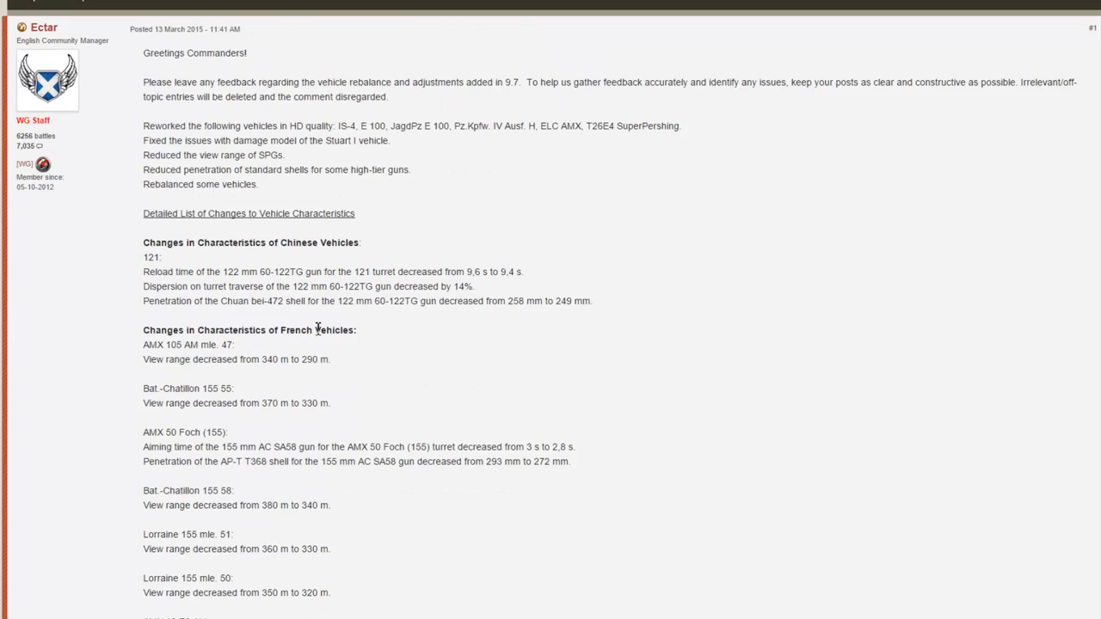
scroll(down, 3)
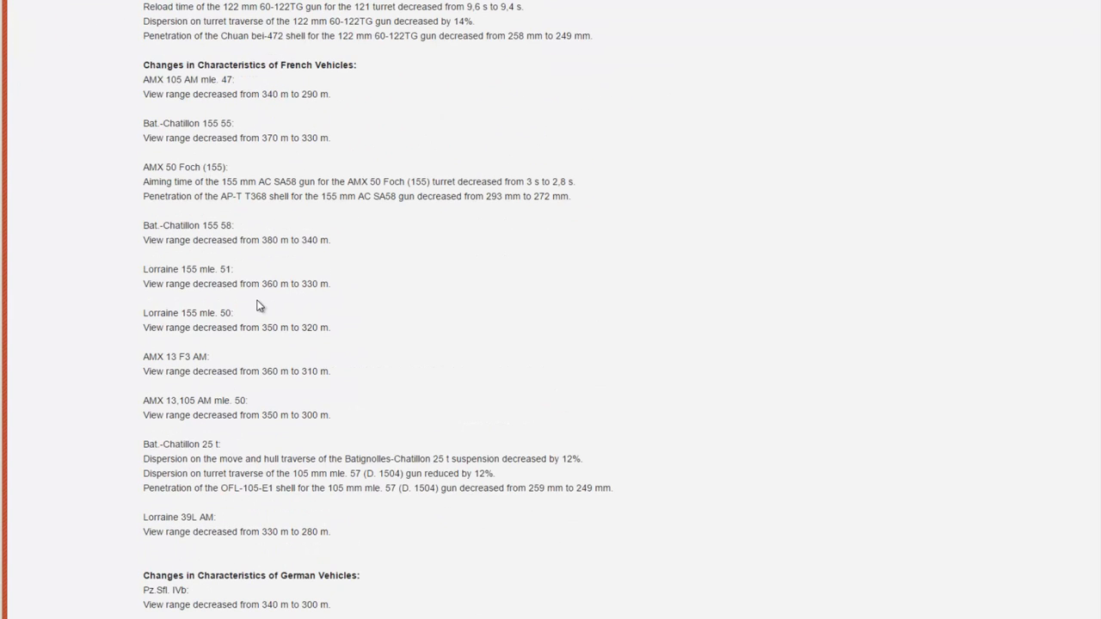
- Scroll the change list through the German, Japanese, U.K. and U.S. entries down to the U.S.S.R. section
scroll(down, 3)
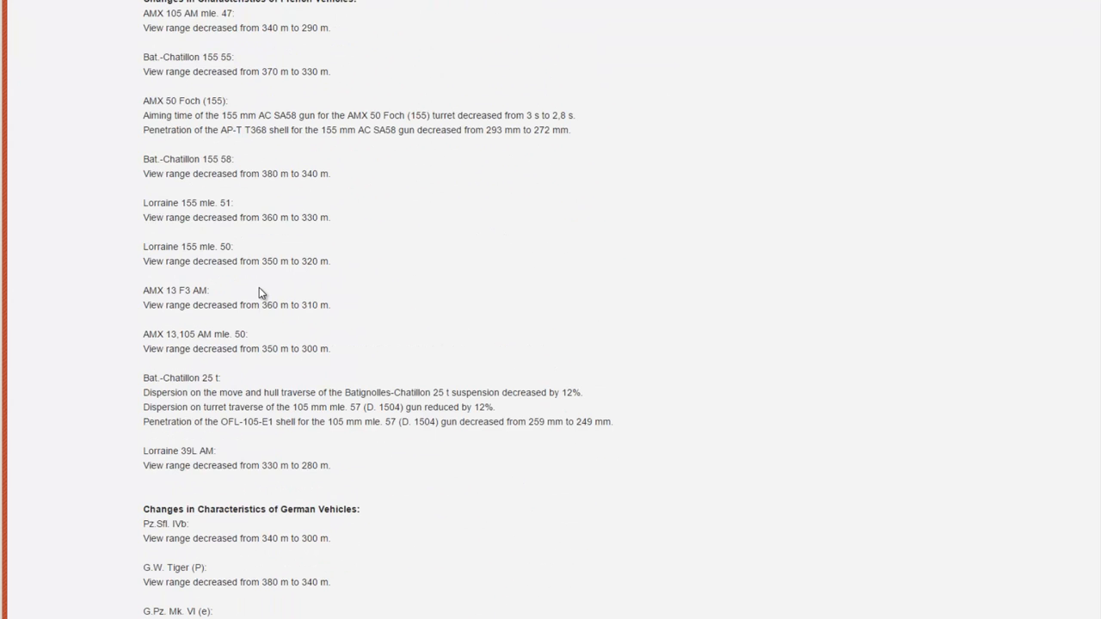
scroll(down, 3)
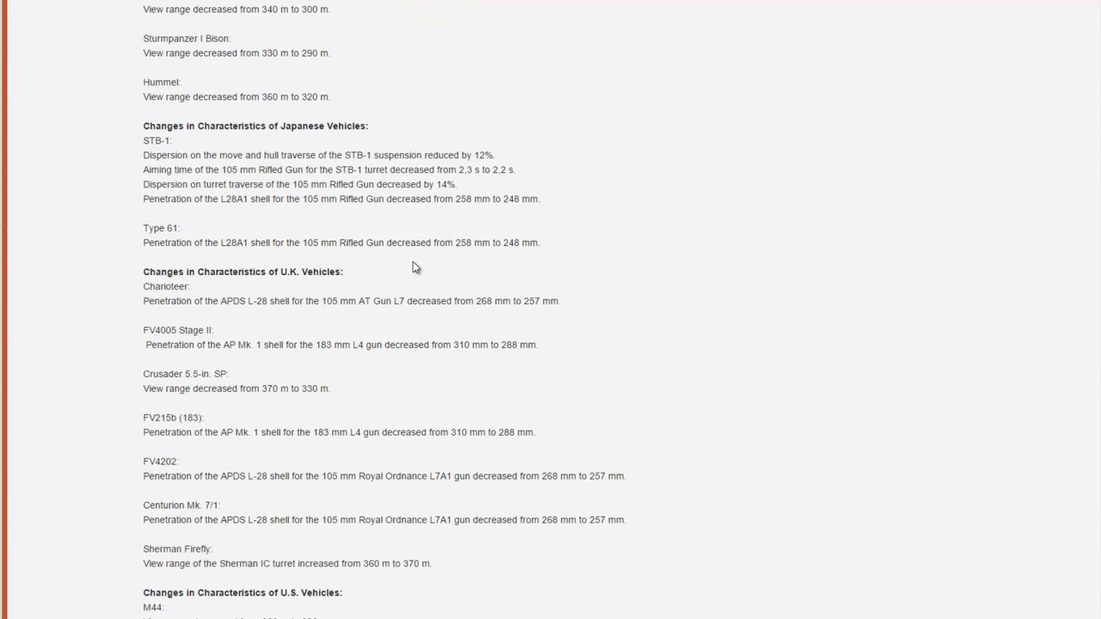
scroll(down, 3)
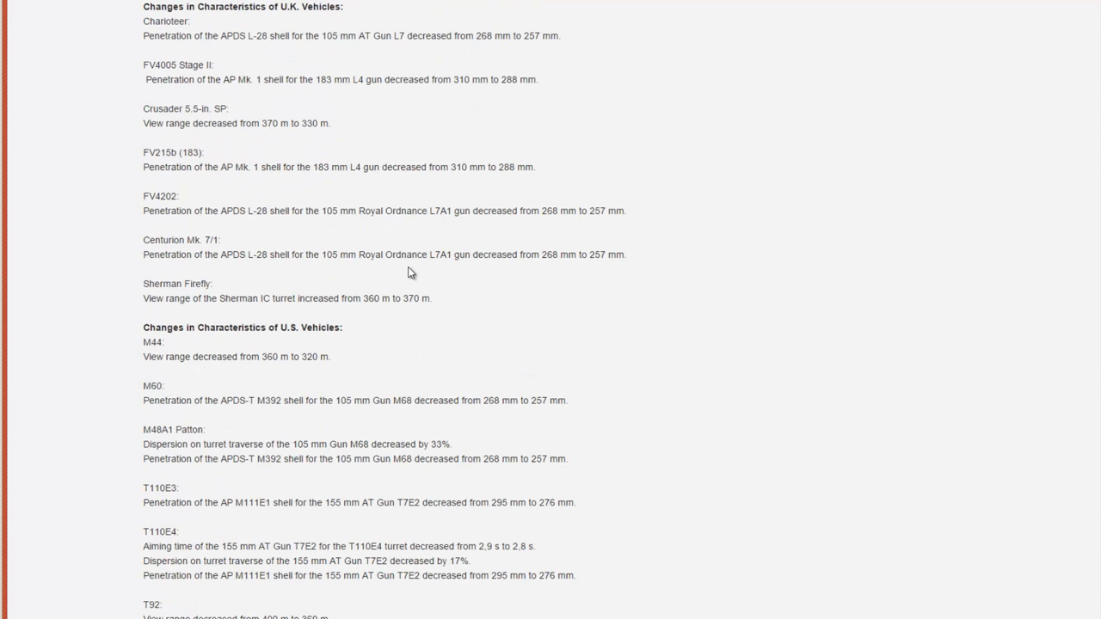
scroll(up, 3)
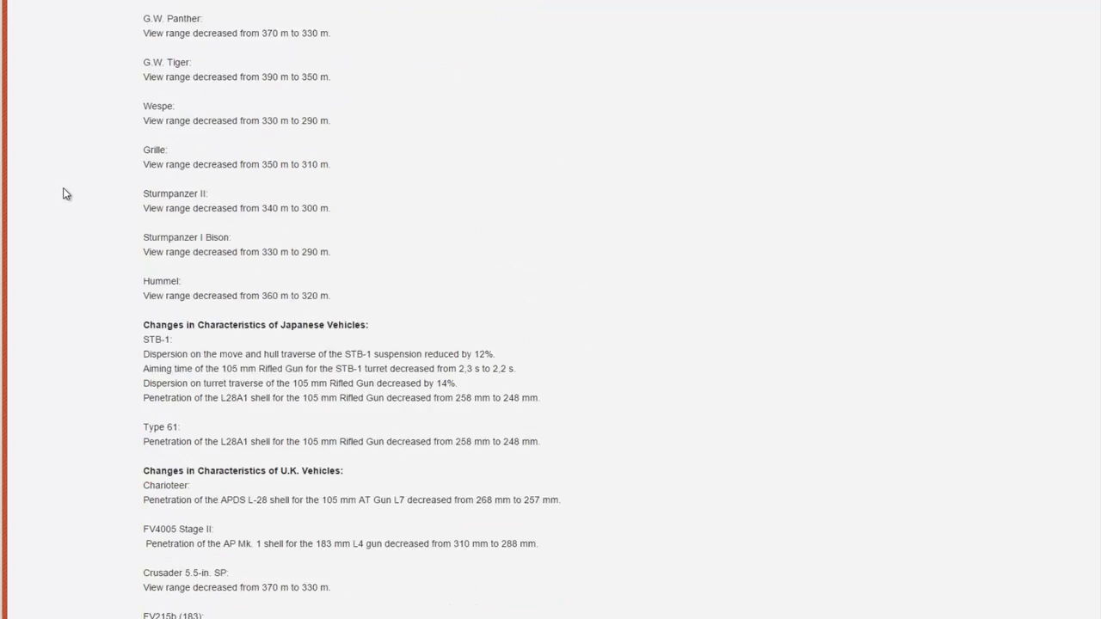
scroll(up, 3)
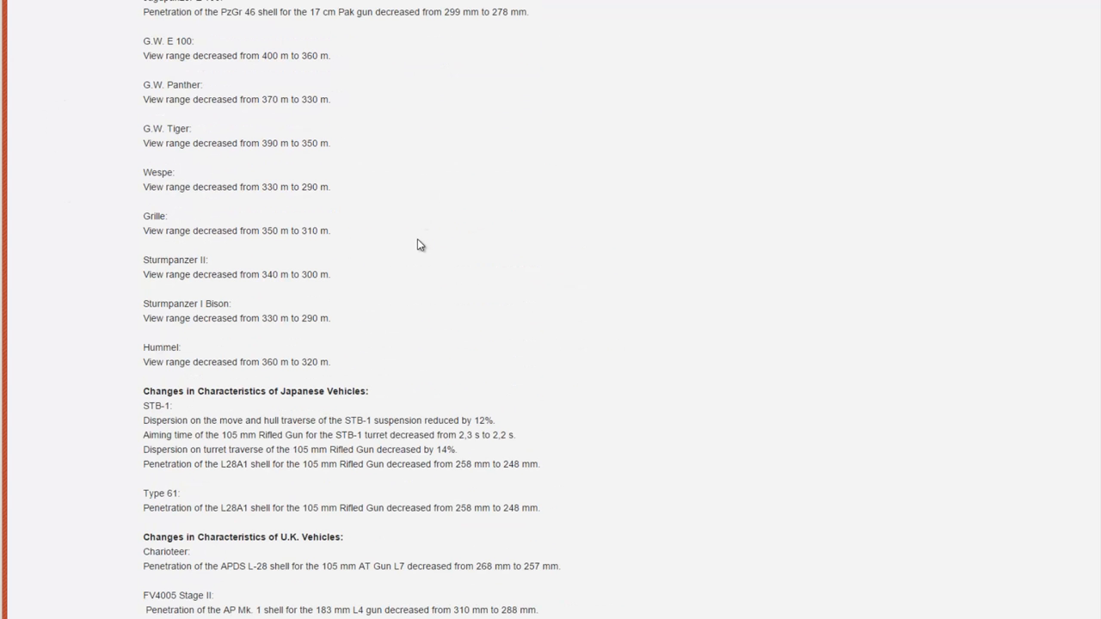
mouse_move(433, 275)
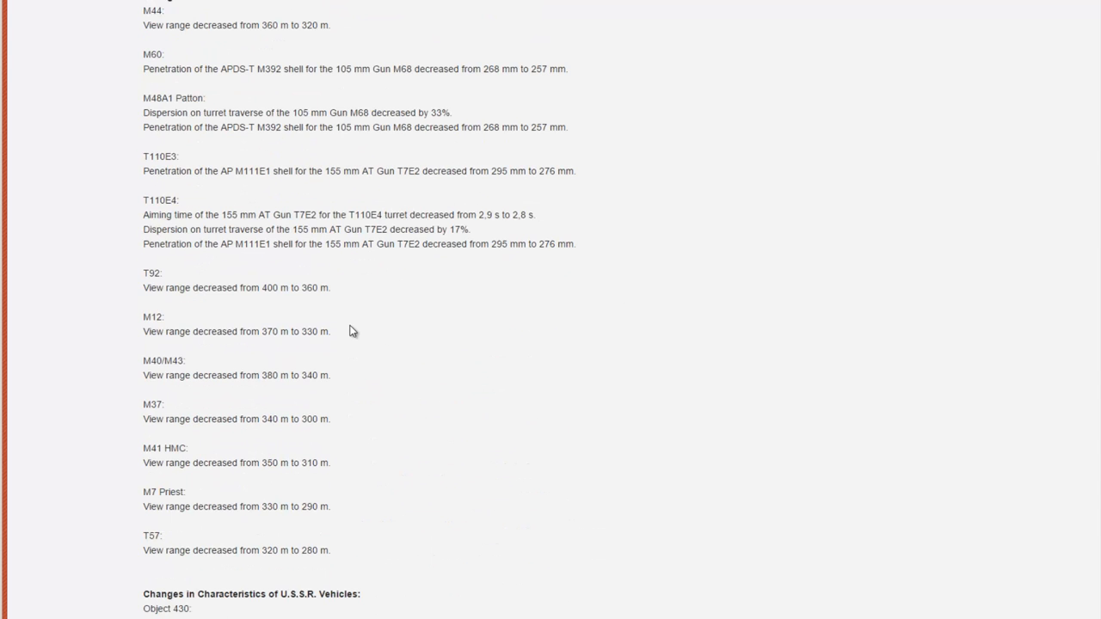
scroll(down, 3)
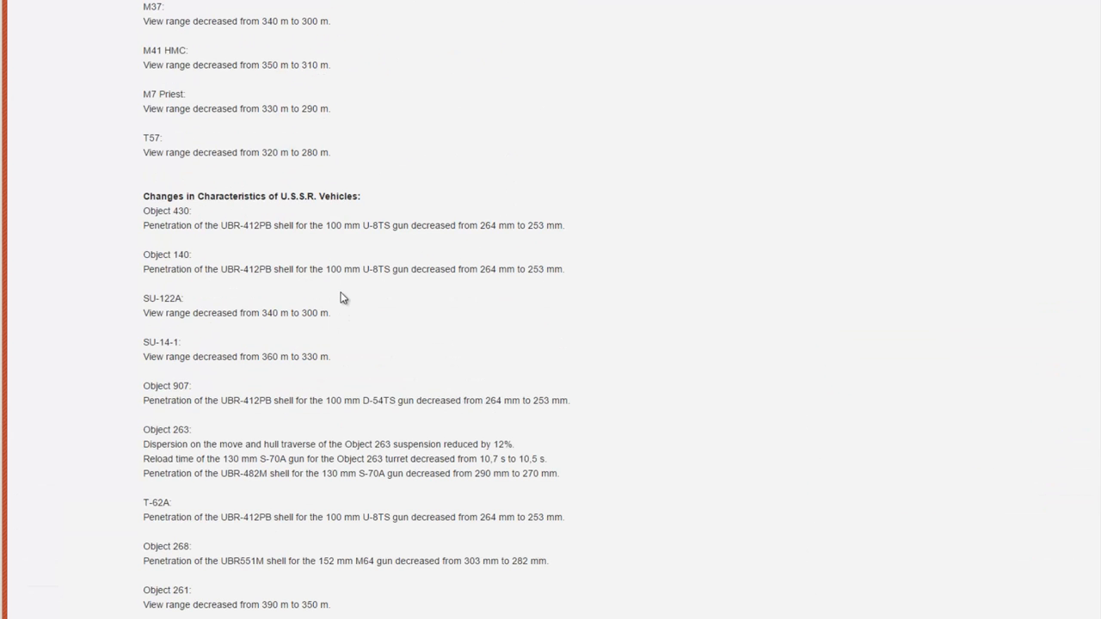
- Scroll down past the U.S. and U.S.S.R. vehicle changes
scroll(up, 3)
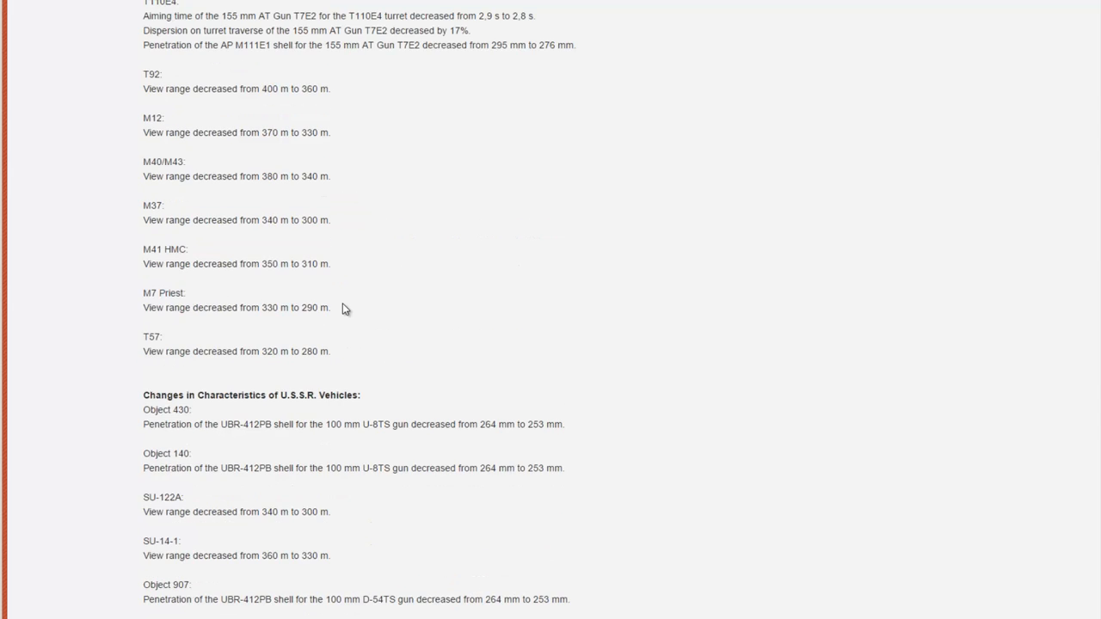
scroll(up, 3)
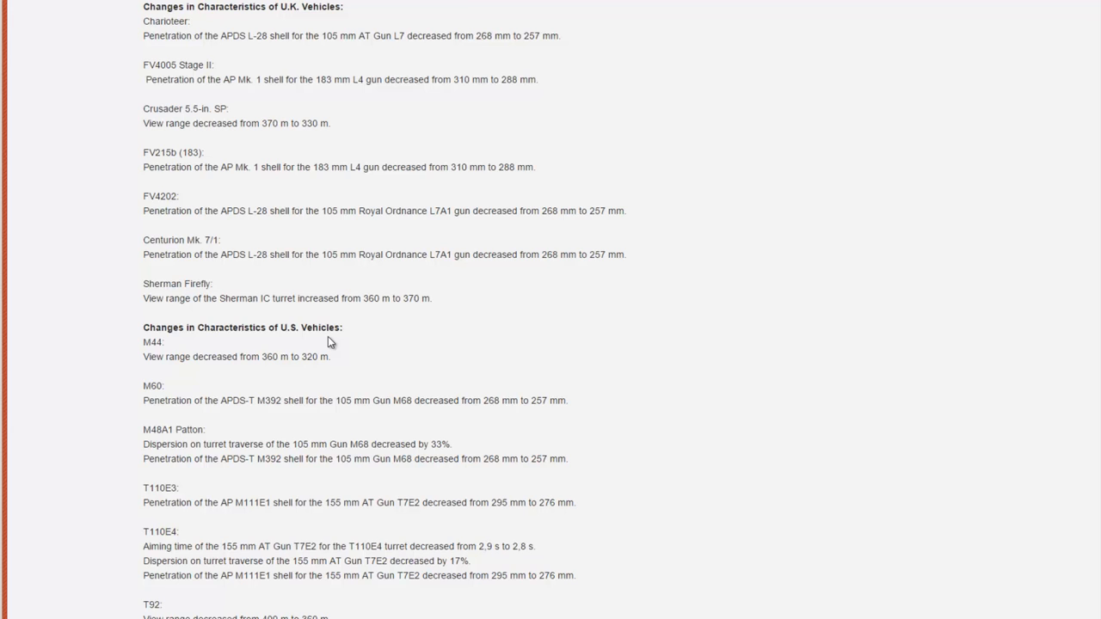
scroll(down, 3)
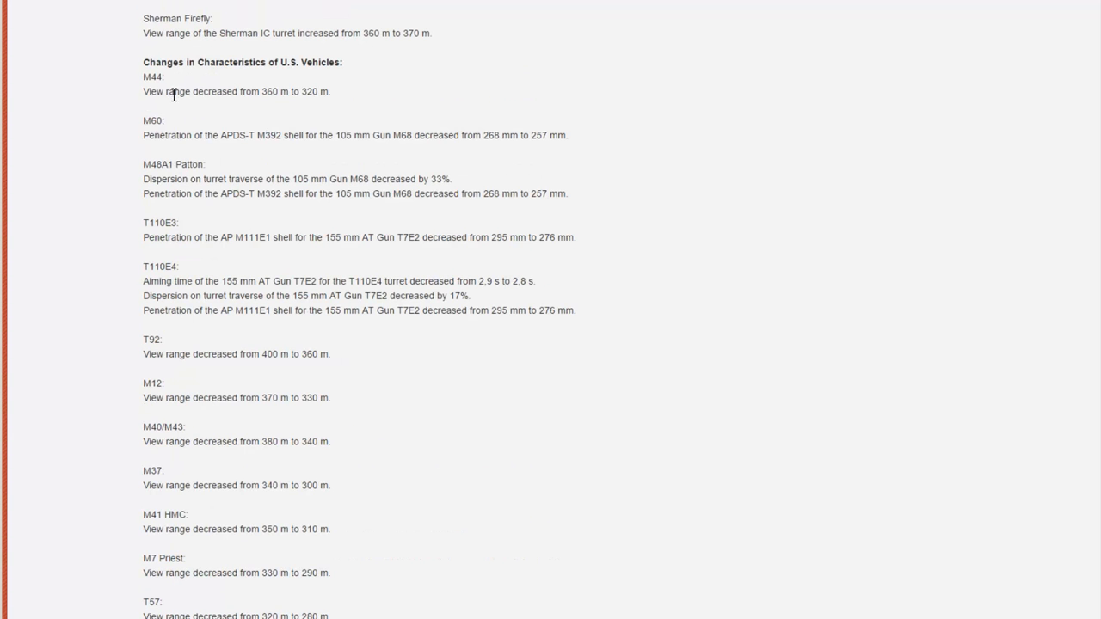
mouse_move(302, 96)
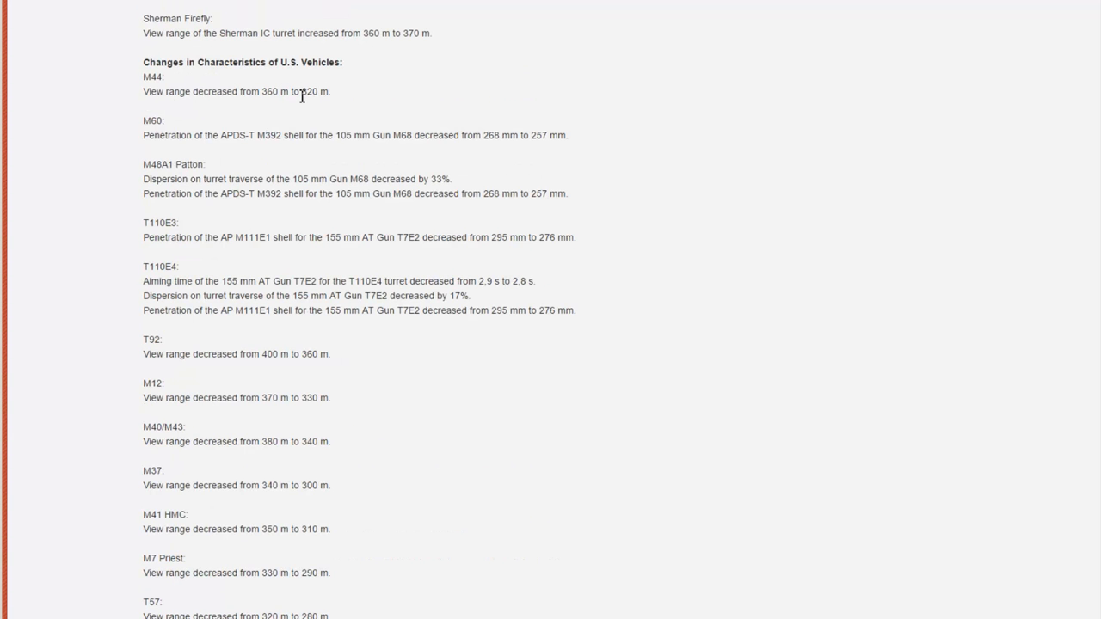
mouse_move(265, 116)
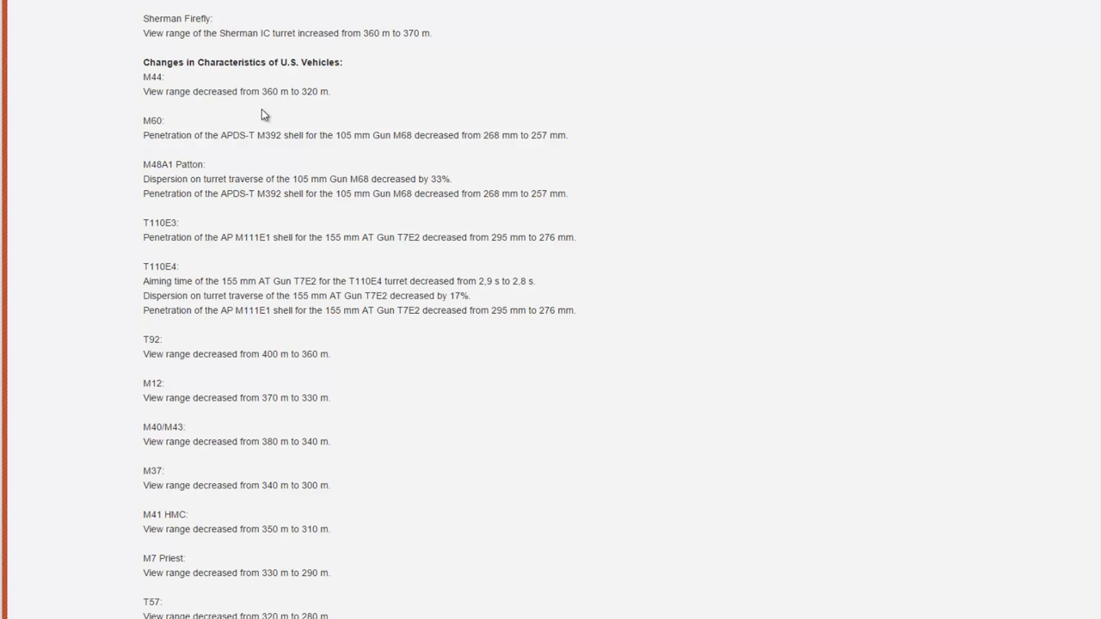
scroll(down, 3)
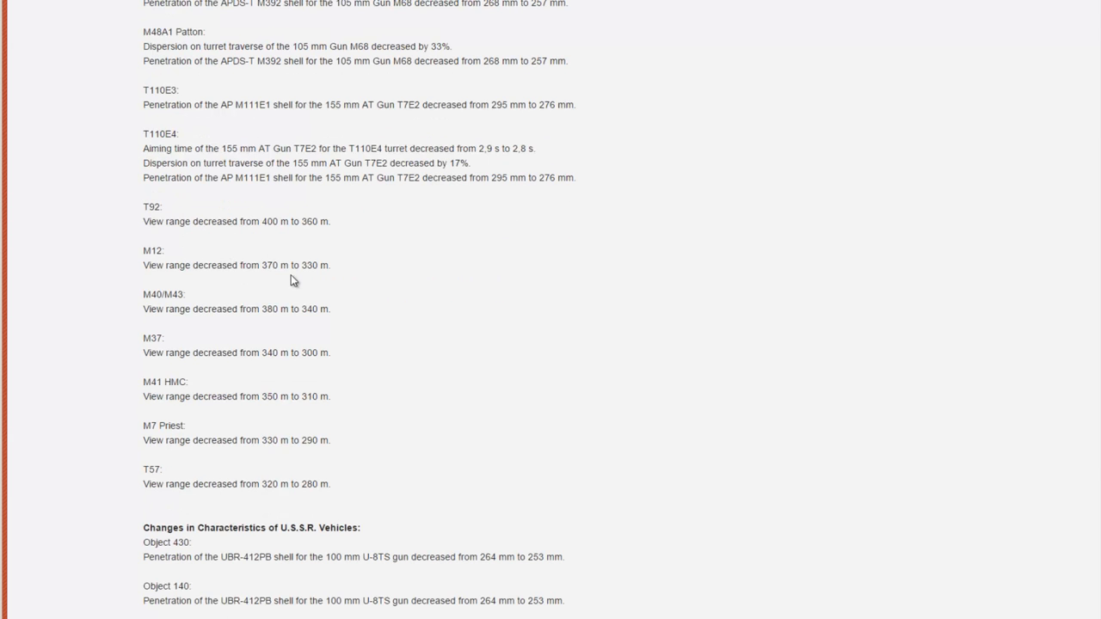
mouse_move(303, 251)
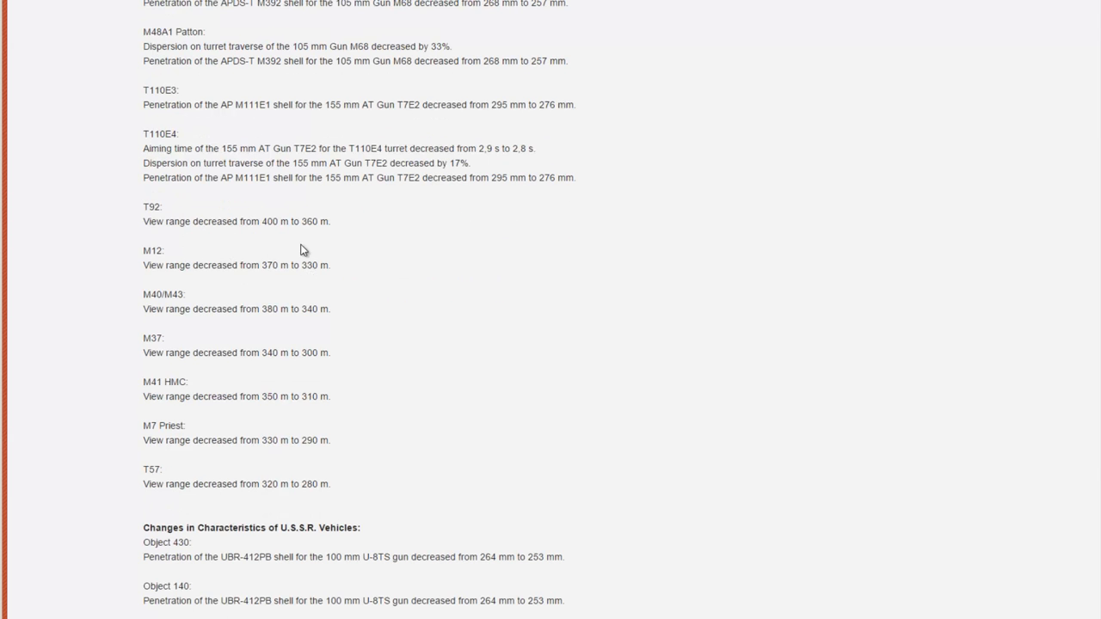
mouse_move(363, 368)
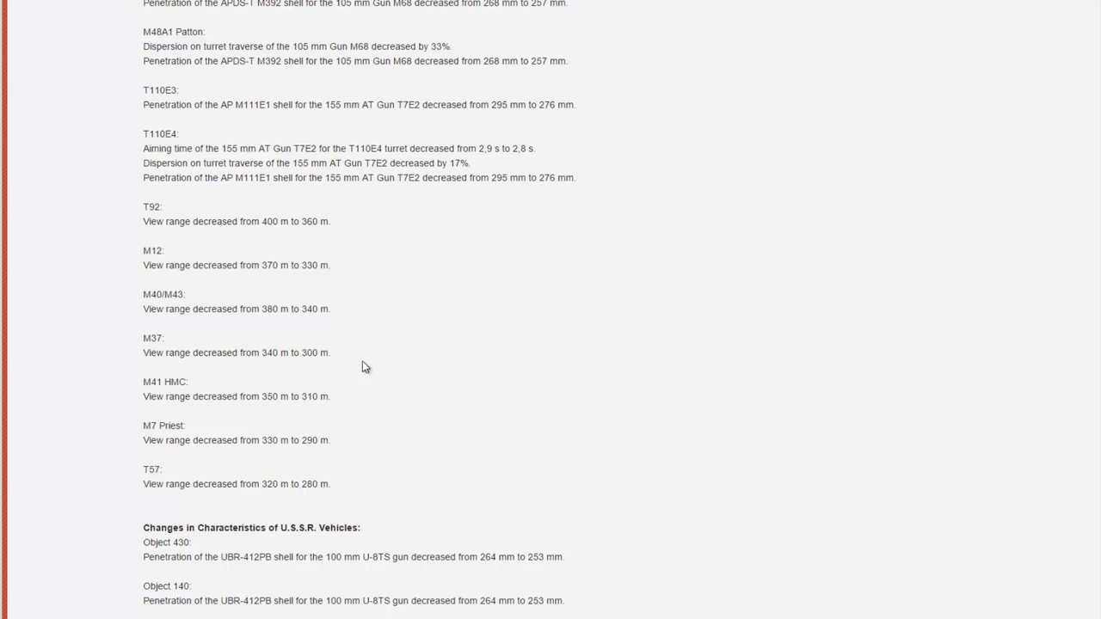
scroll(down, 3)
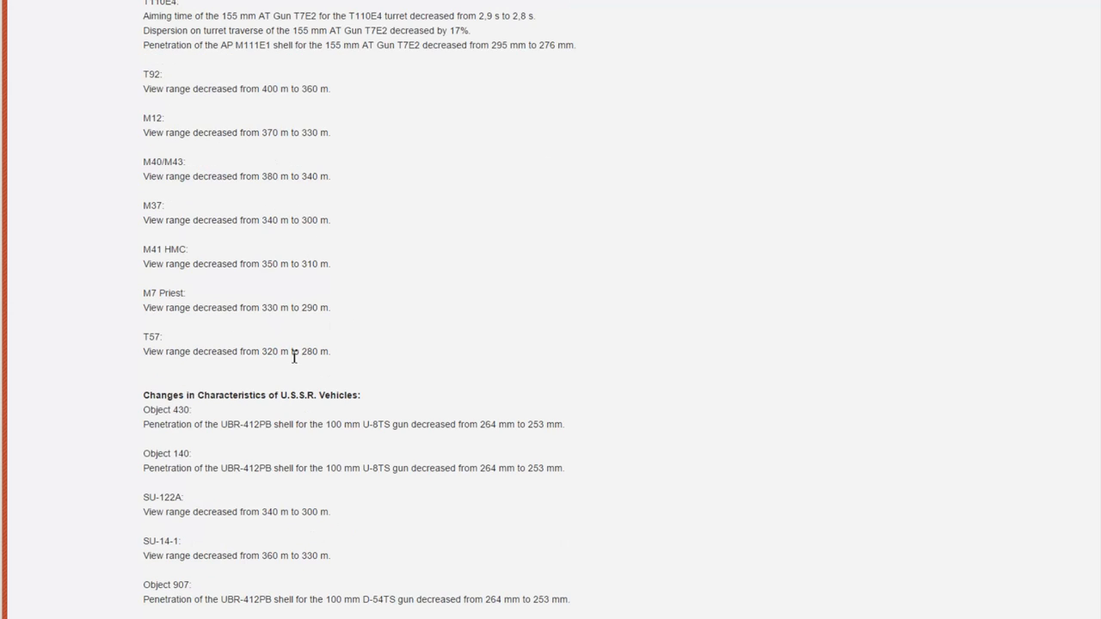
scroll(down, 3)
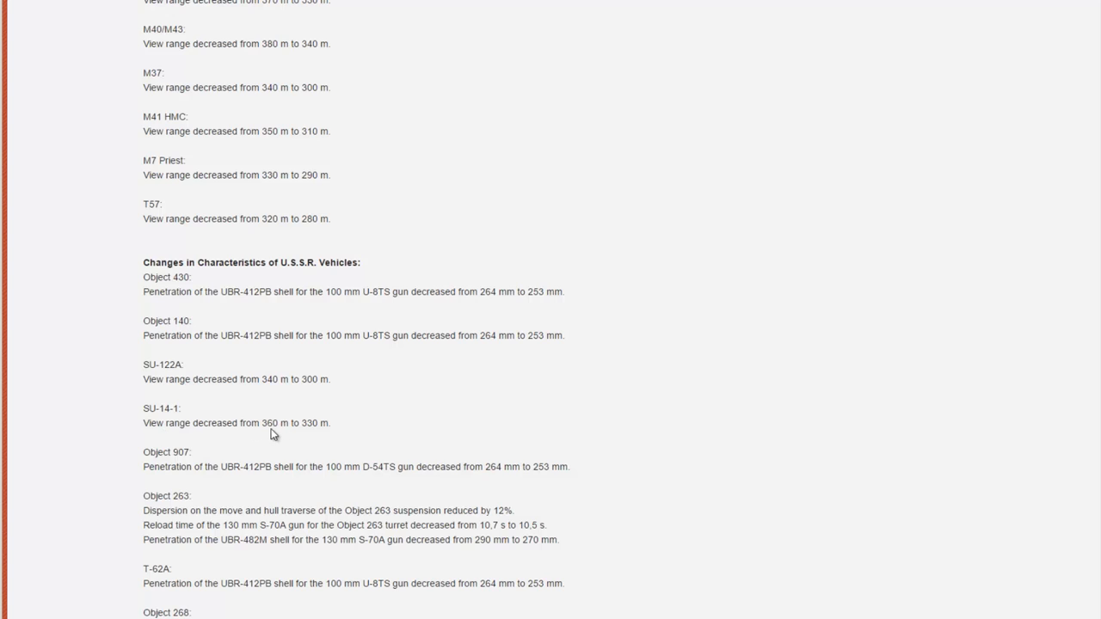
mouse_move(588, 370)
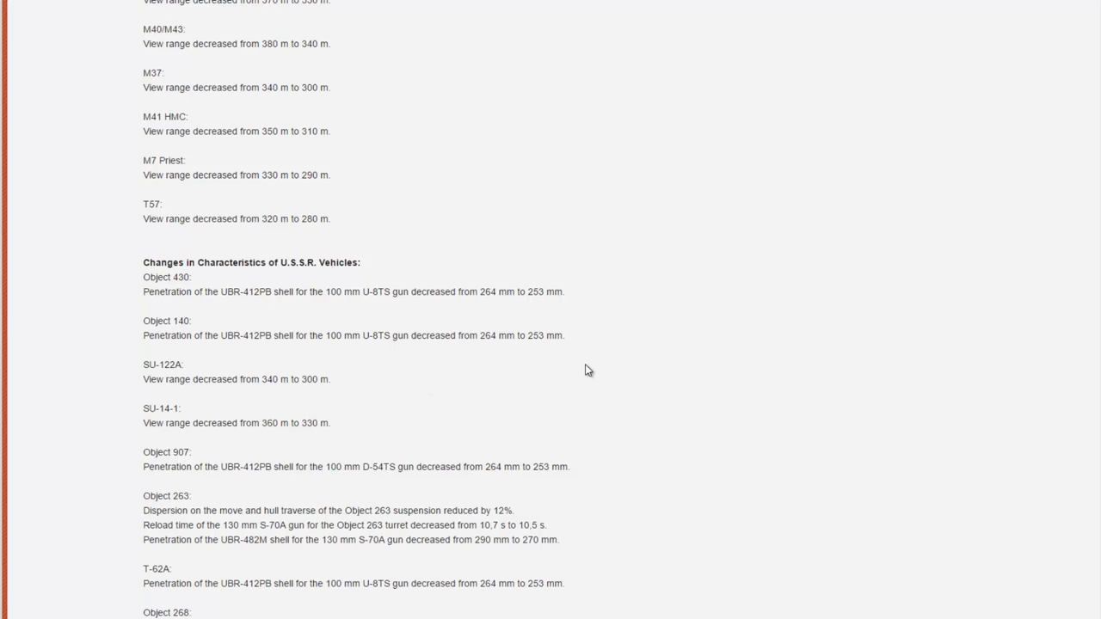
mouse_move(564, 382)
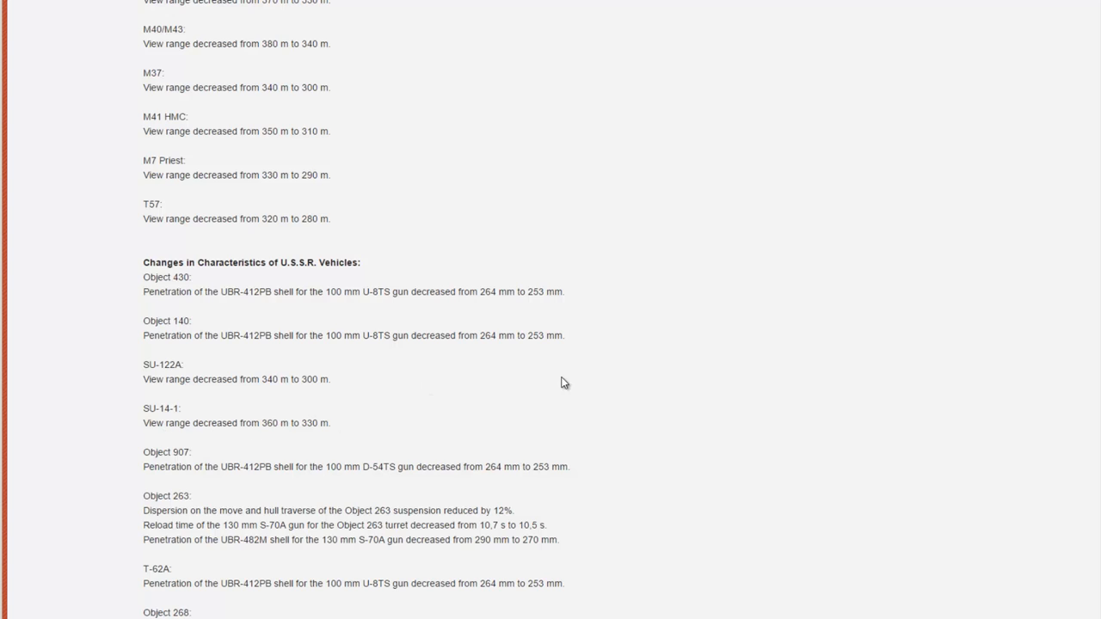
mouse_move(238, 381)
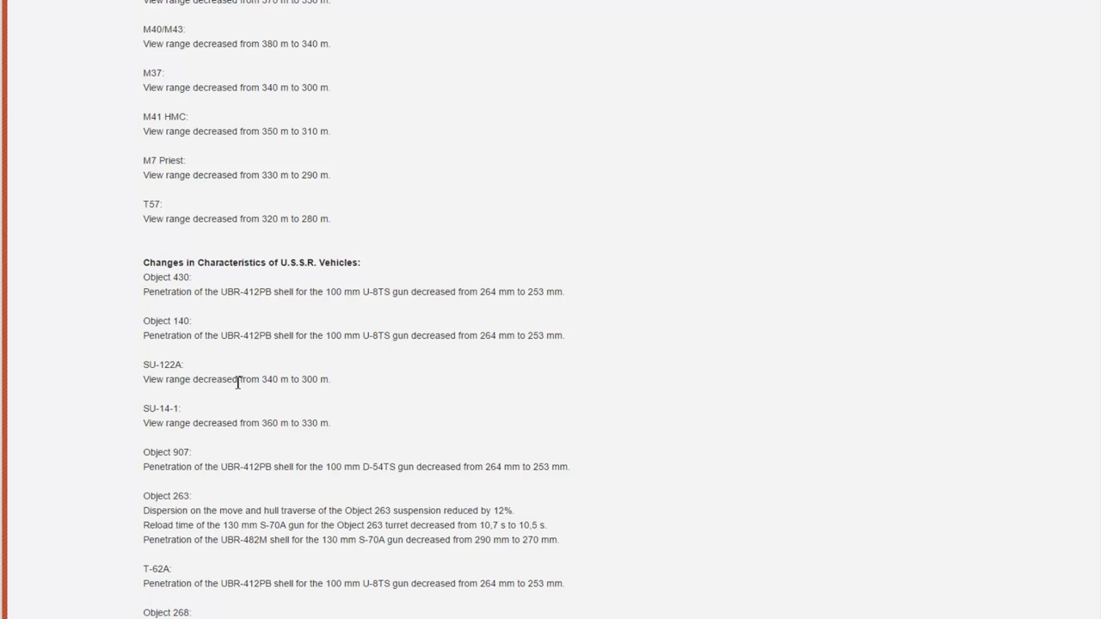
- Scroll back up to the start of the detailed list, showing the Chinese and French entries
scroll(up, 3)
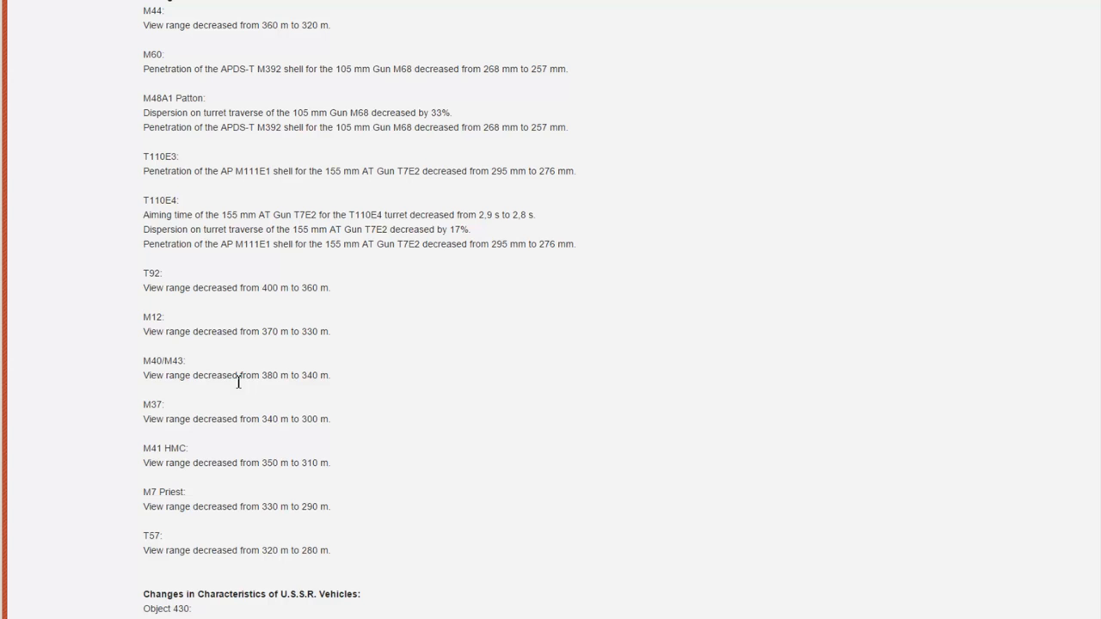
scroll(up, 3)
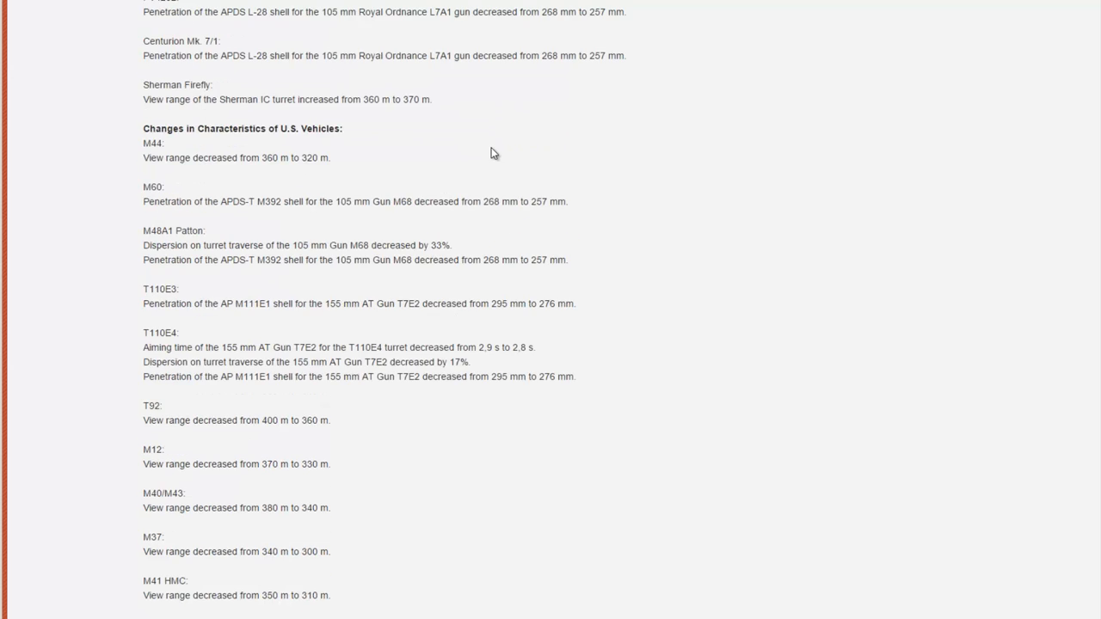
scroll(up, 3)
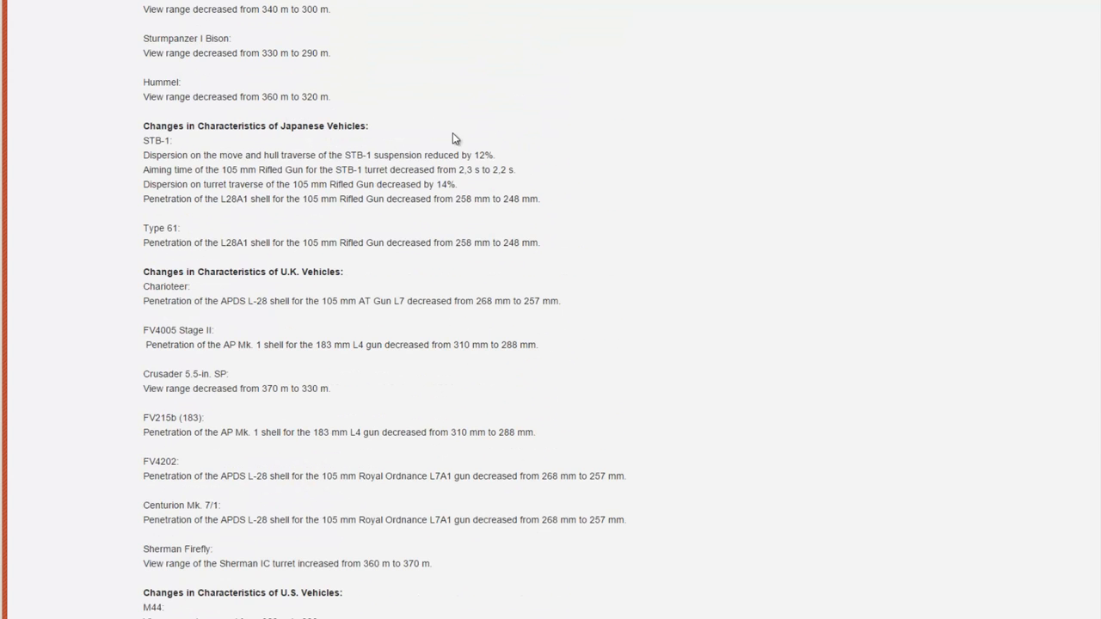
scroll(up, 3)
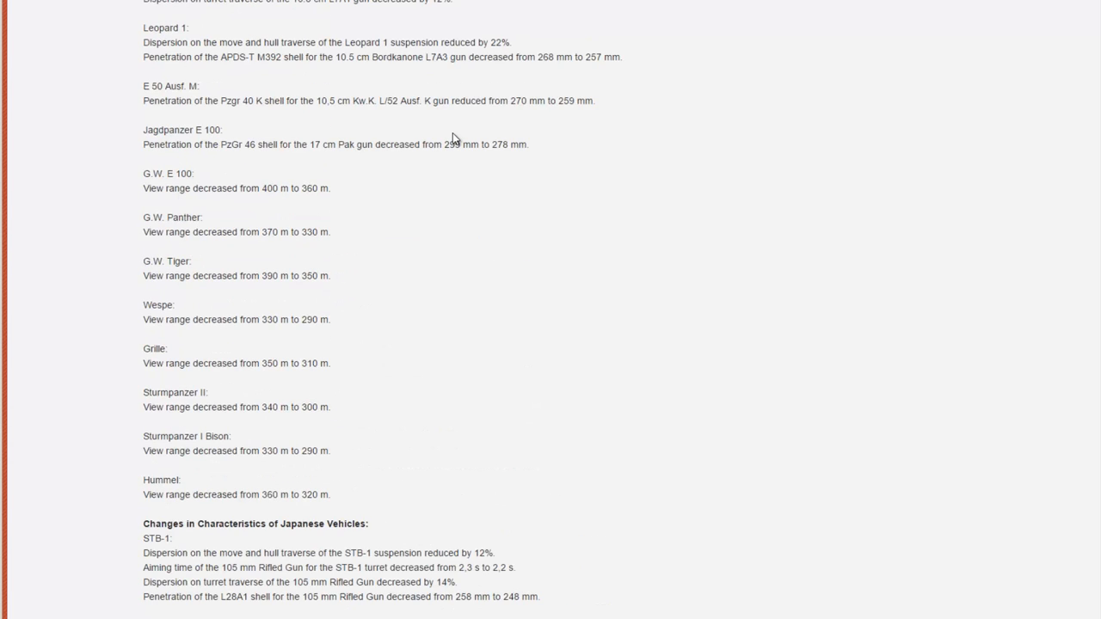
scroll(down, 3)
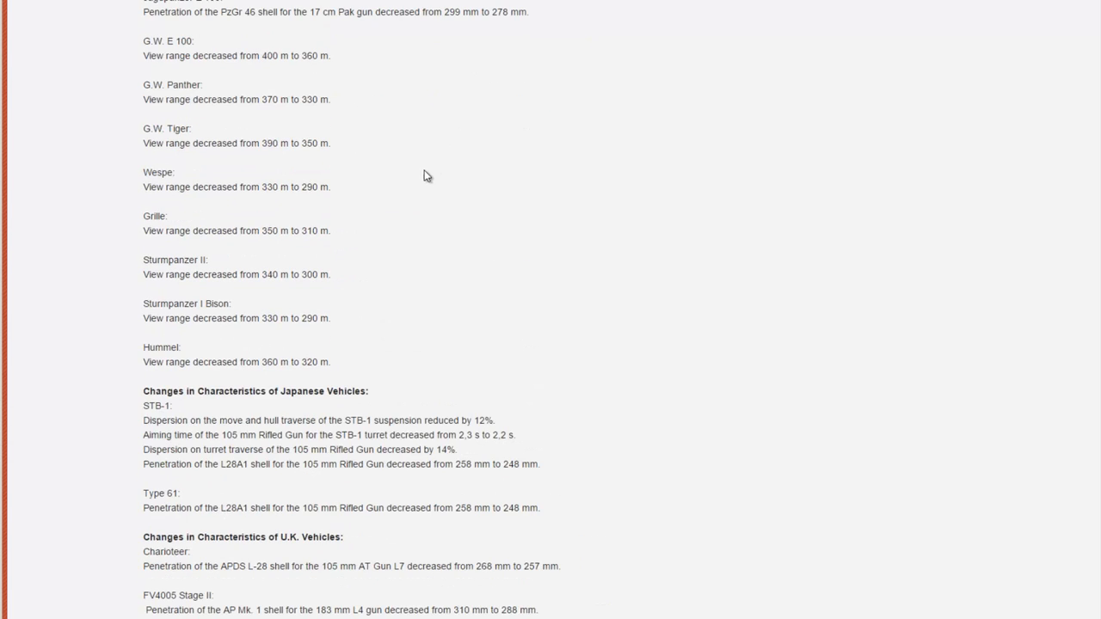
scroll(up, 3)
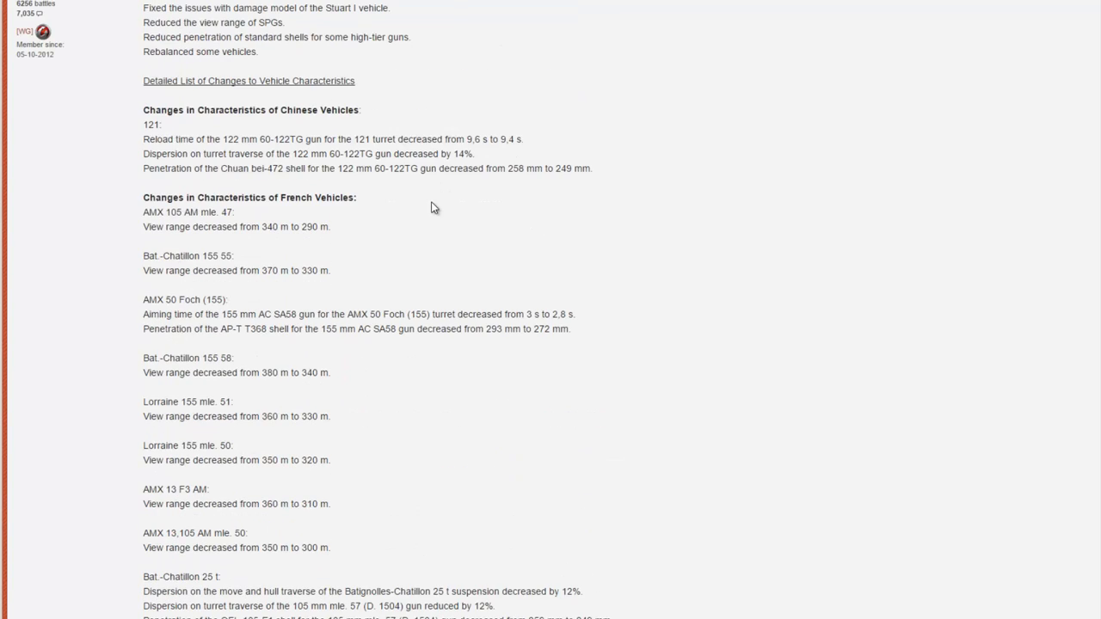
mouse_move(392, 210)
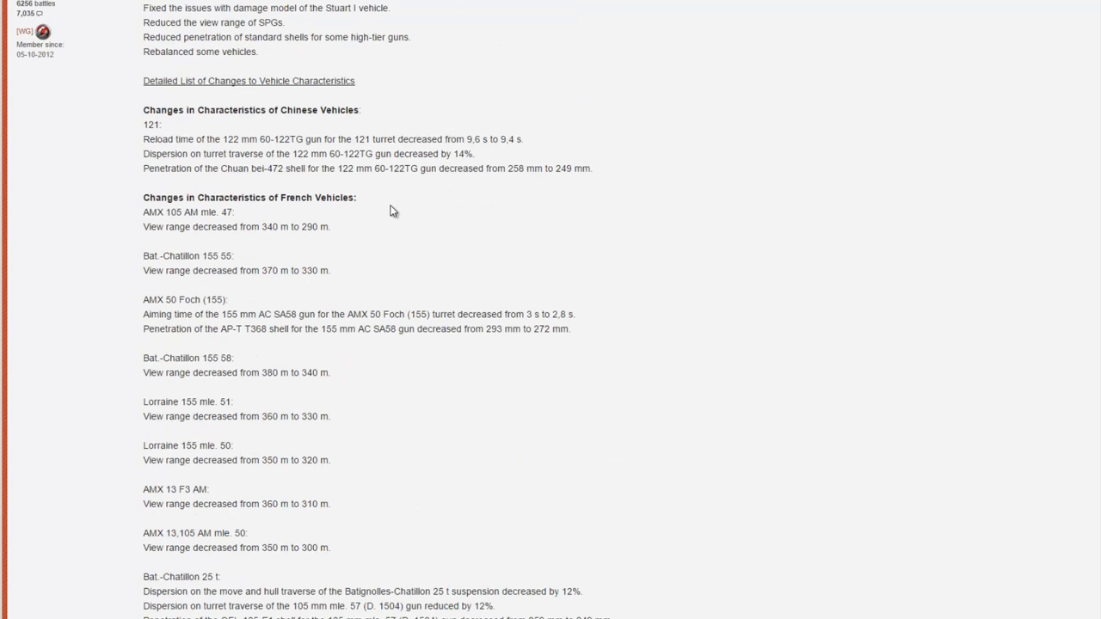
- Scroll through the French artillery view range cuts down to the German vehicles heading
scroll(down, 3)
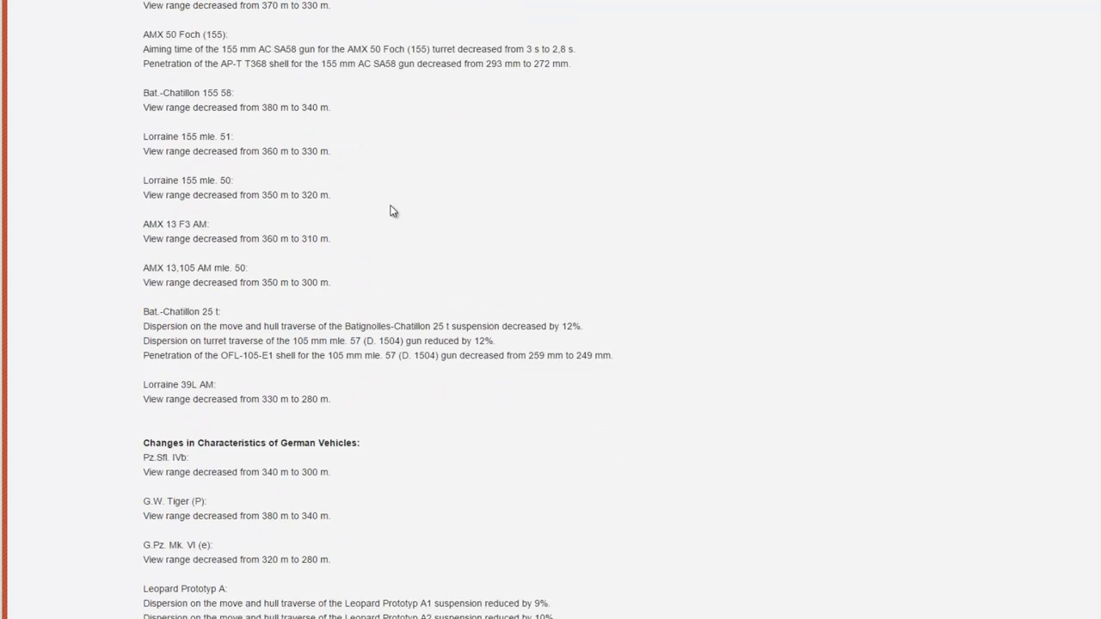
mouse_move(189, 196)
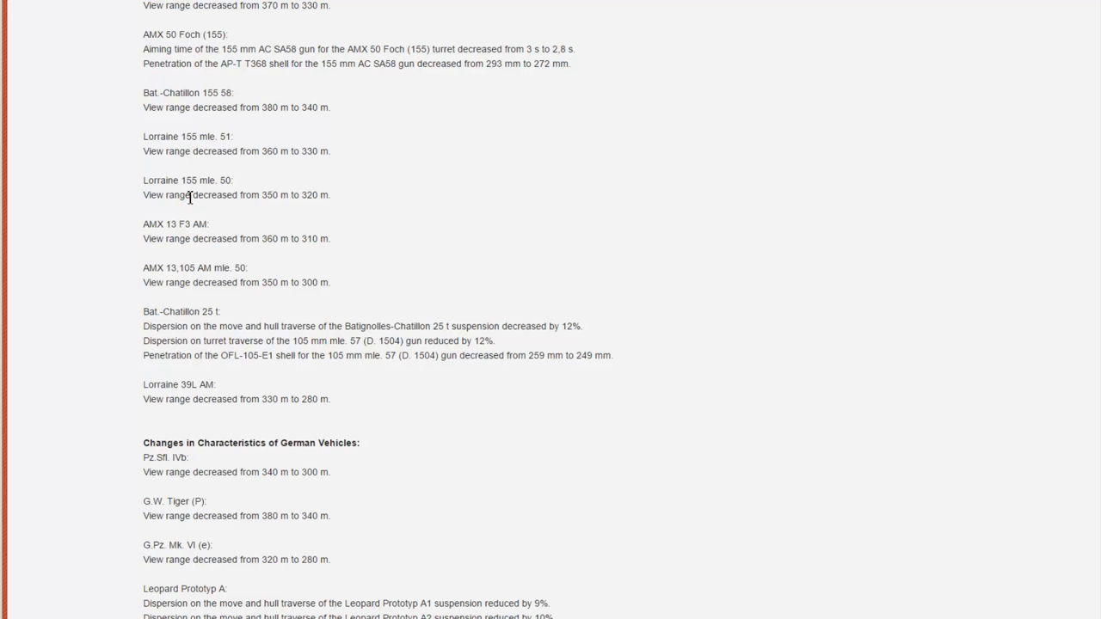
scroll(up, 3)
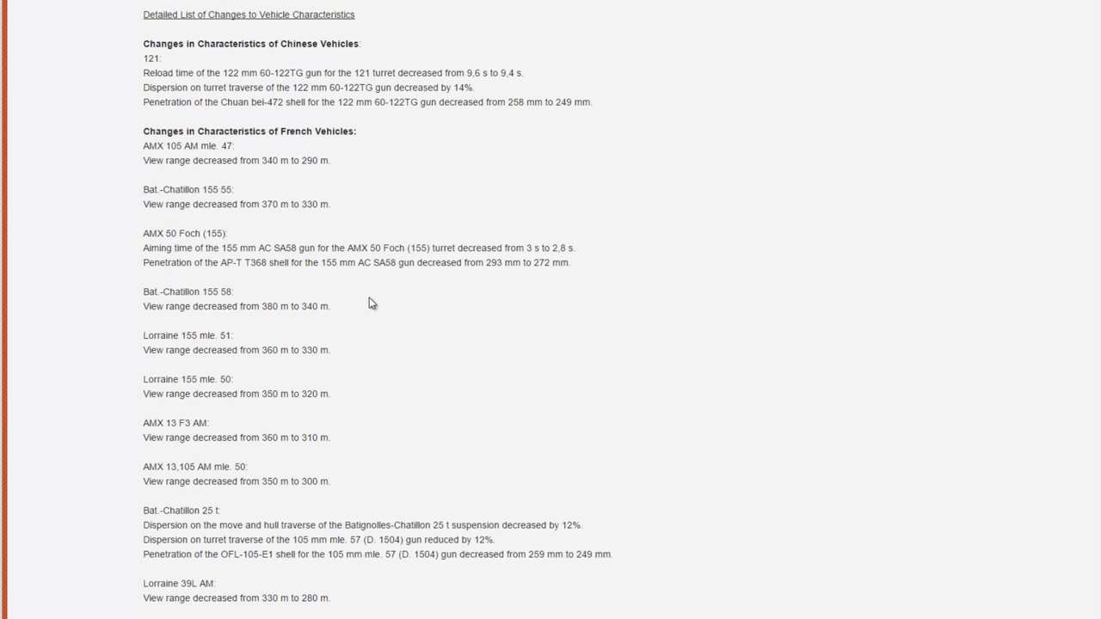
mouse_move(478, 273)
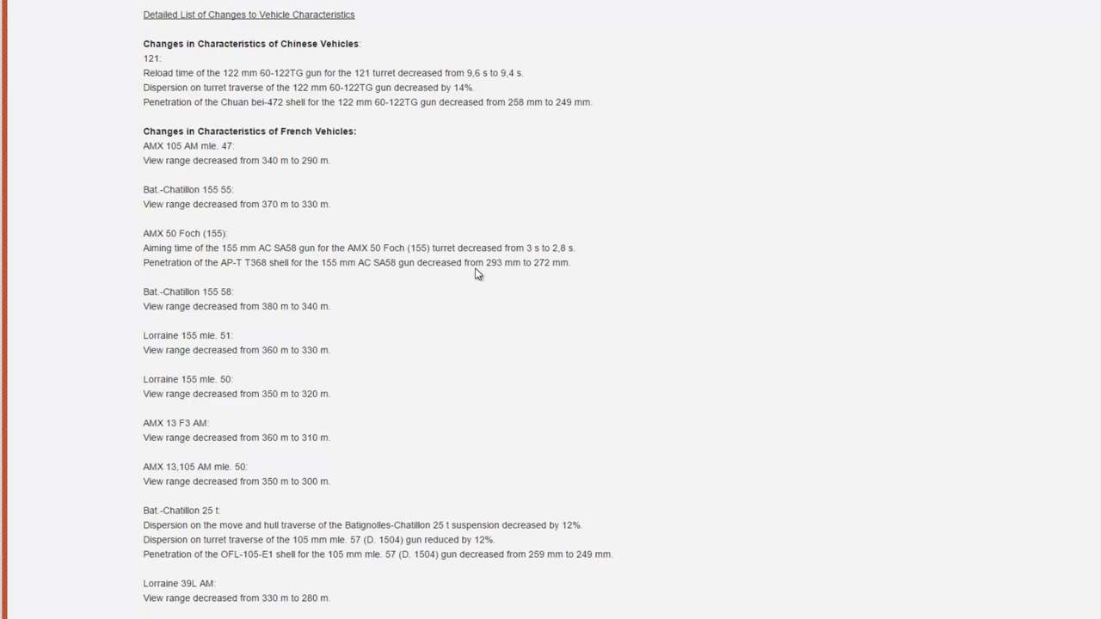
mouse_move(537, 265)
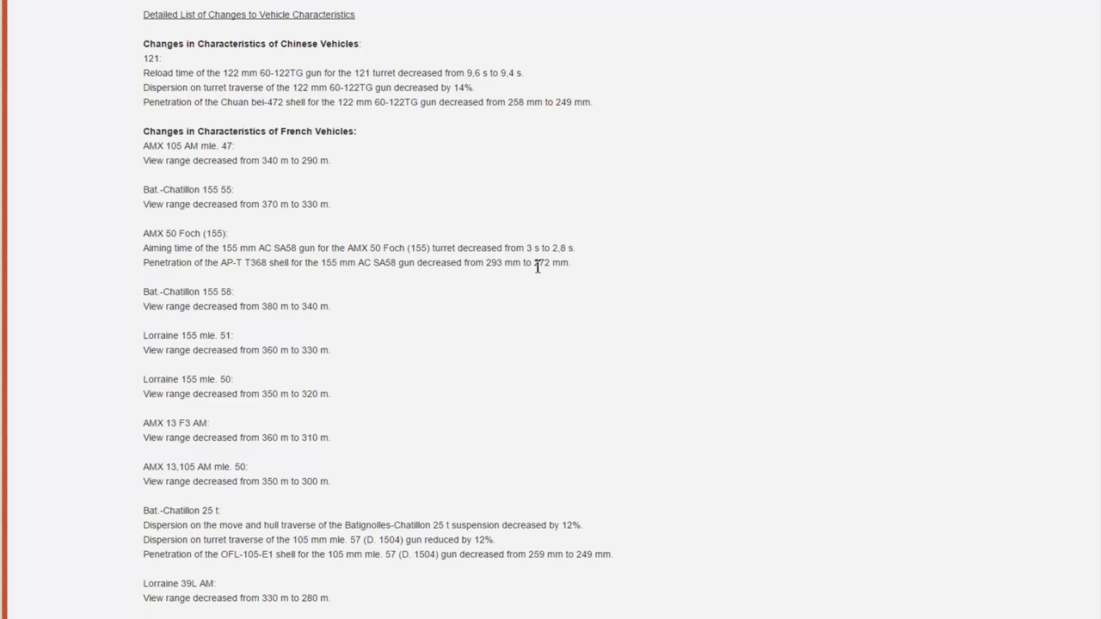
mouse_move(536, 258)
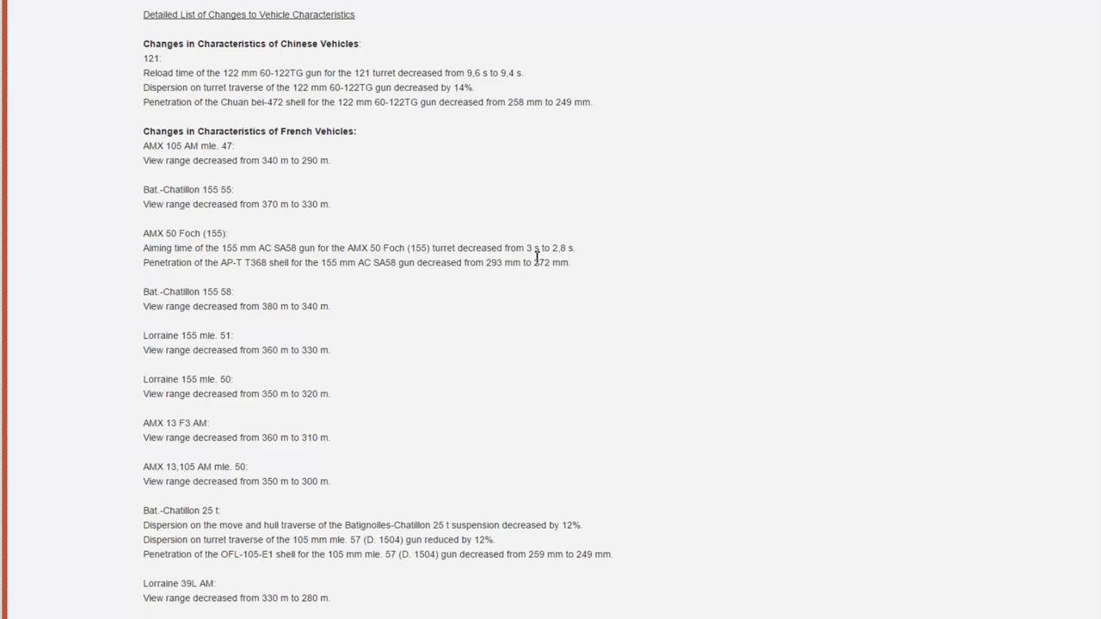
mouse_move(346, 330)
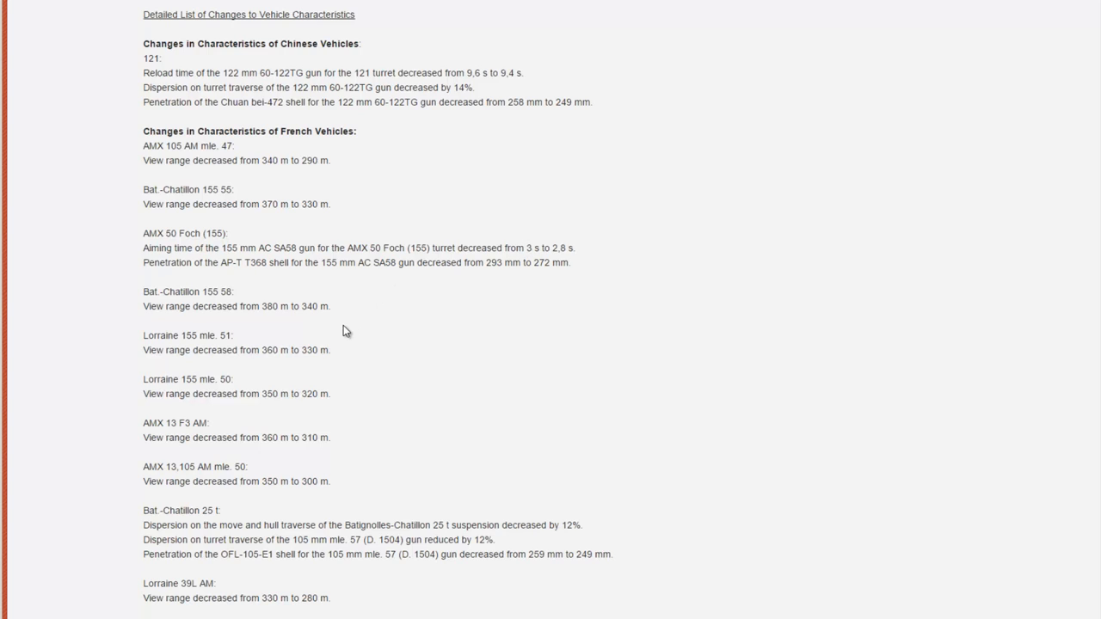
mouse_move(588, 254)
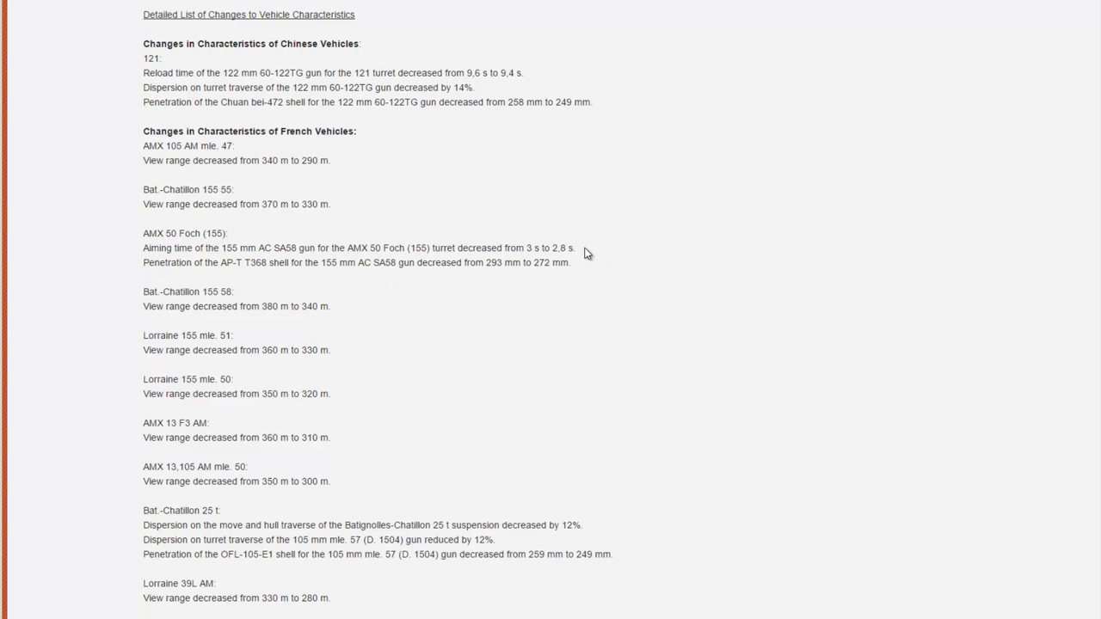
scroll(down, 3)
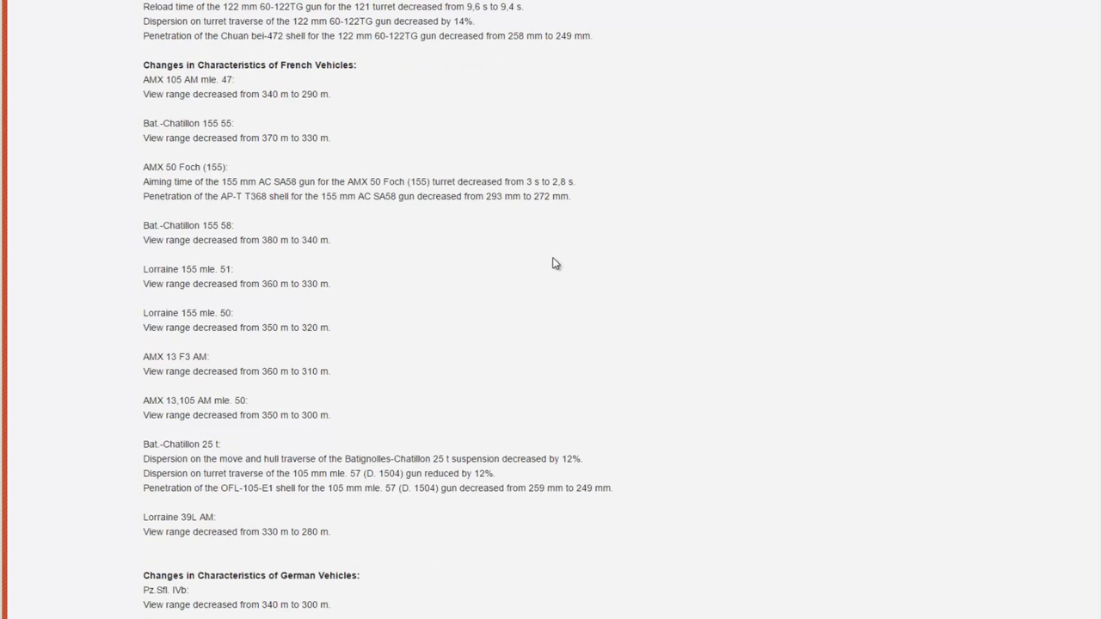
scroll(down, 3)
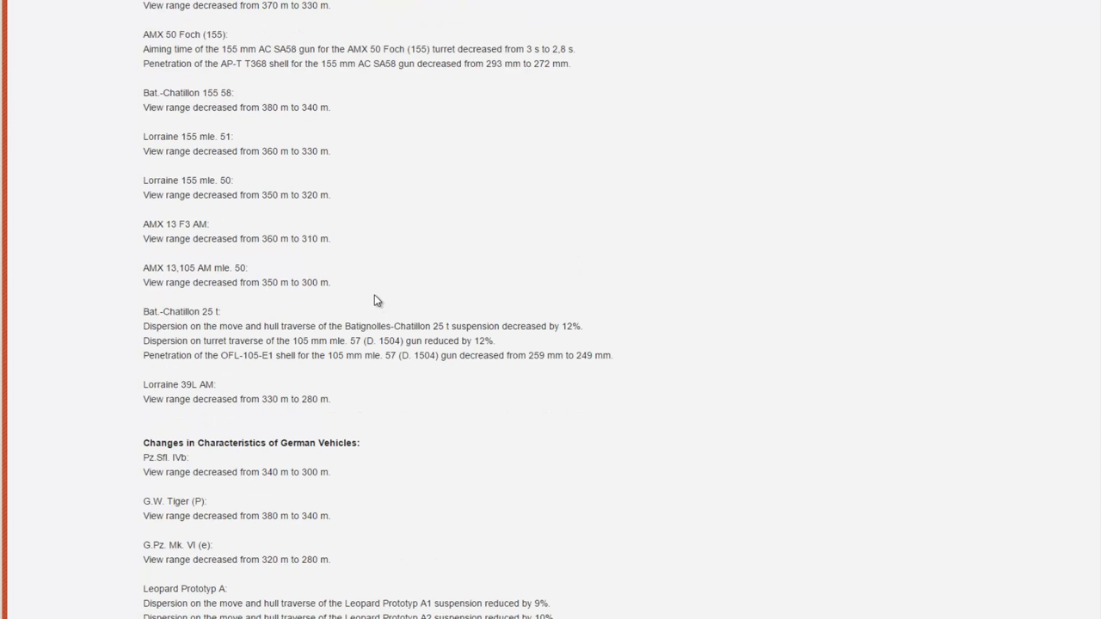
scroll(down, 3)
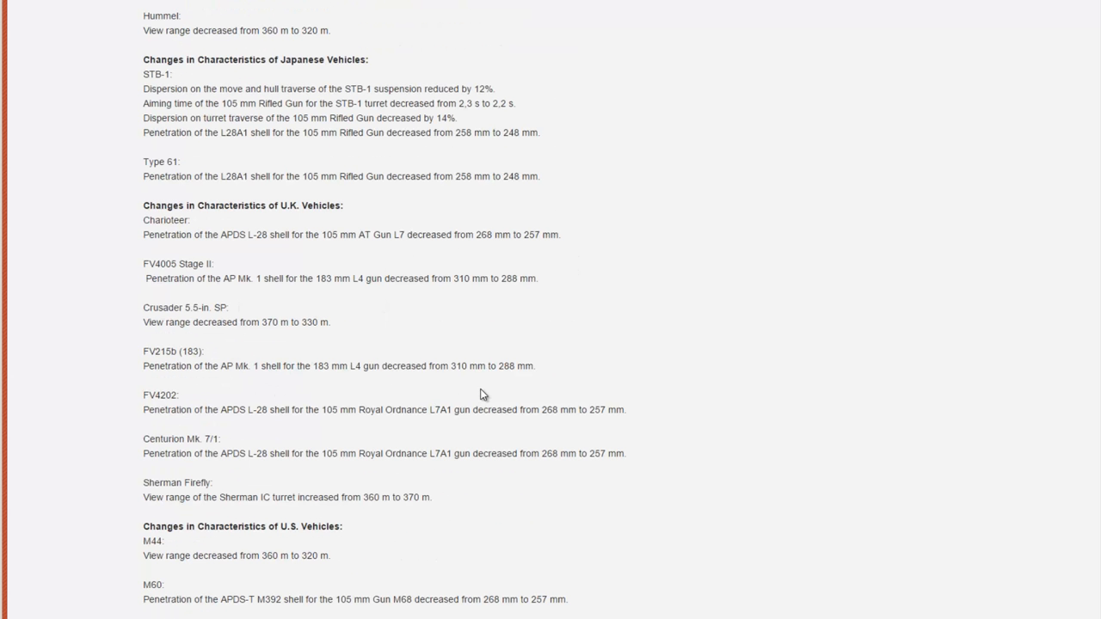
- Scroll down through the U.K. and U.S.S.R. entries, then back to the U.S. vehicle changes
scroll(down, 3)
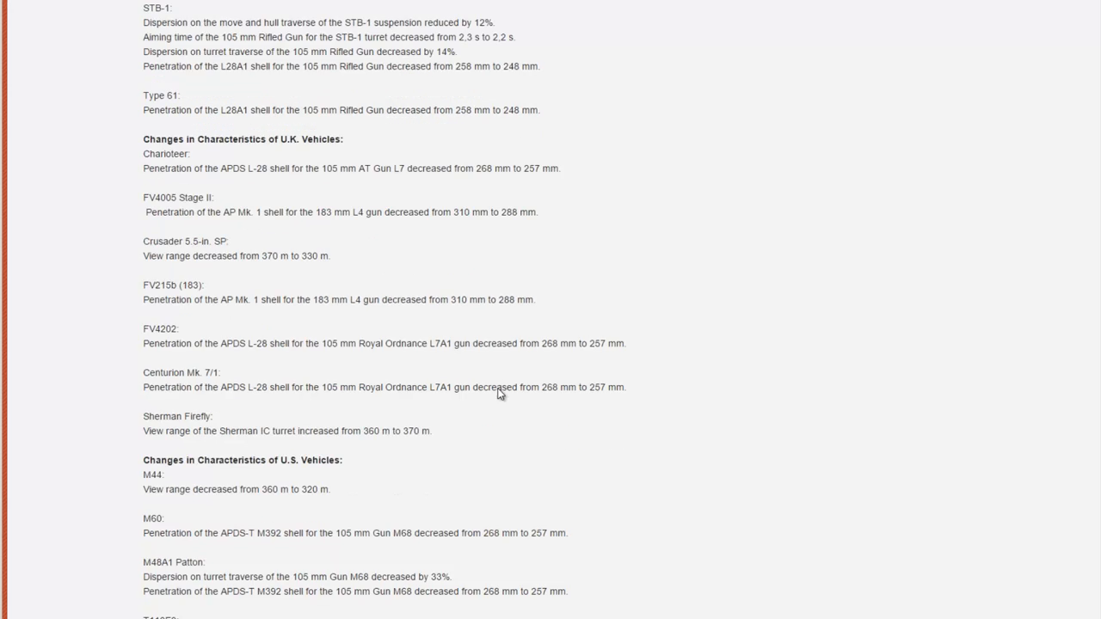
scroll(down, 3)
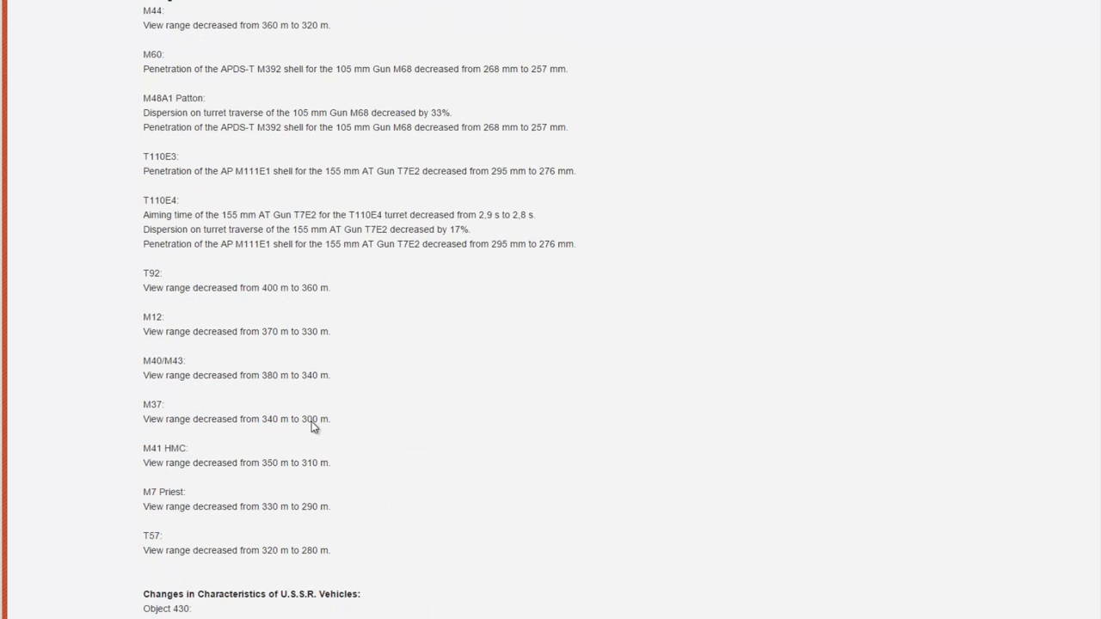
scroll(down, 3)
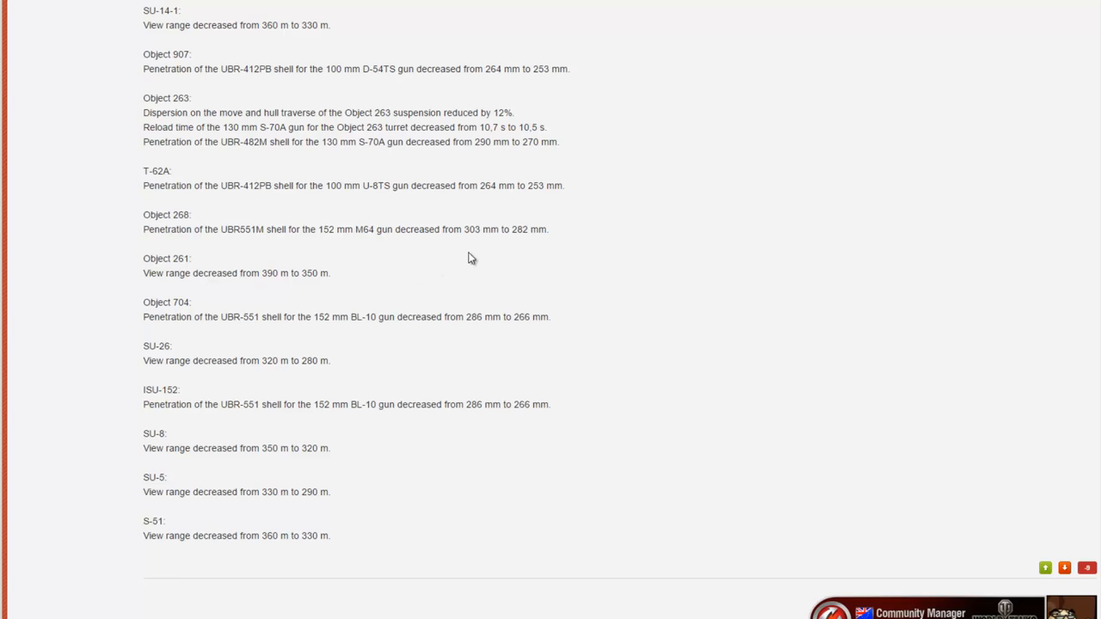
mouse_move(499, 227)
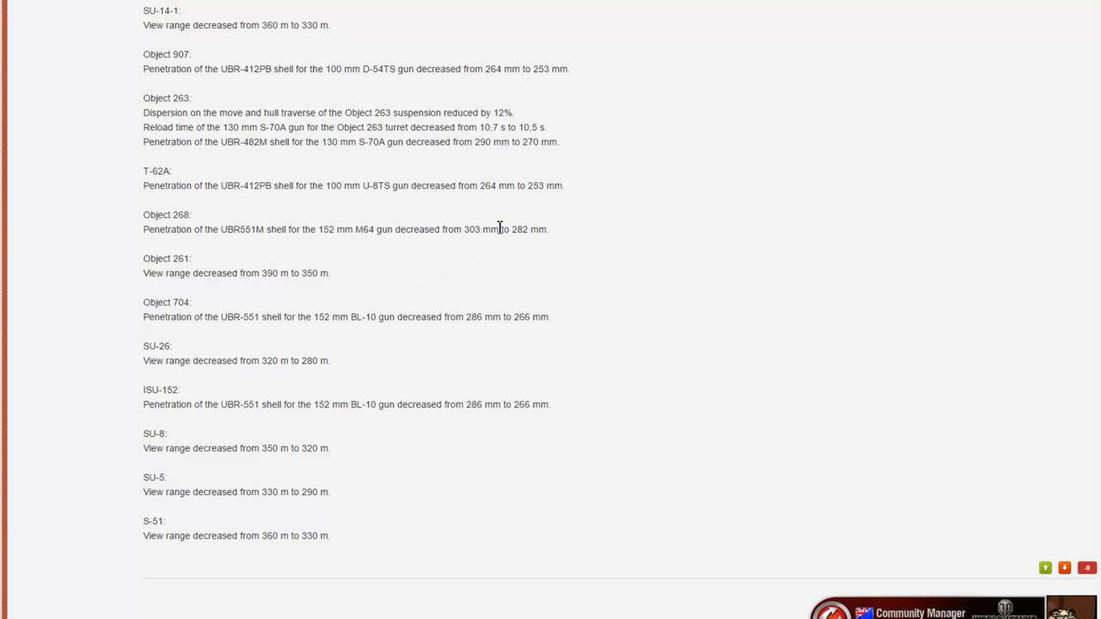
mouse_move(529, 253)
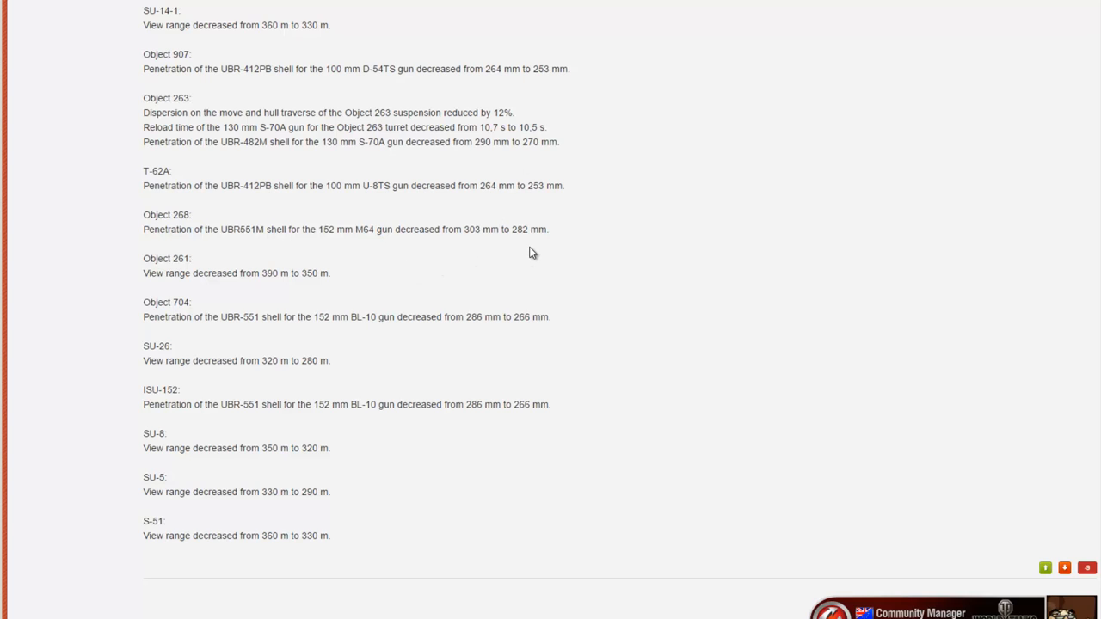
scroll(up, 3)
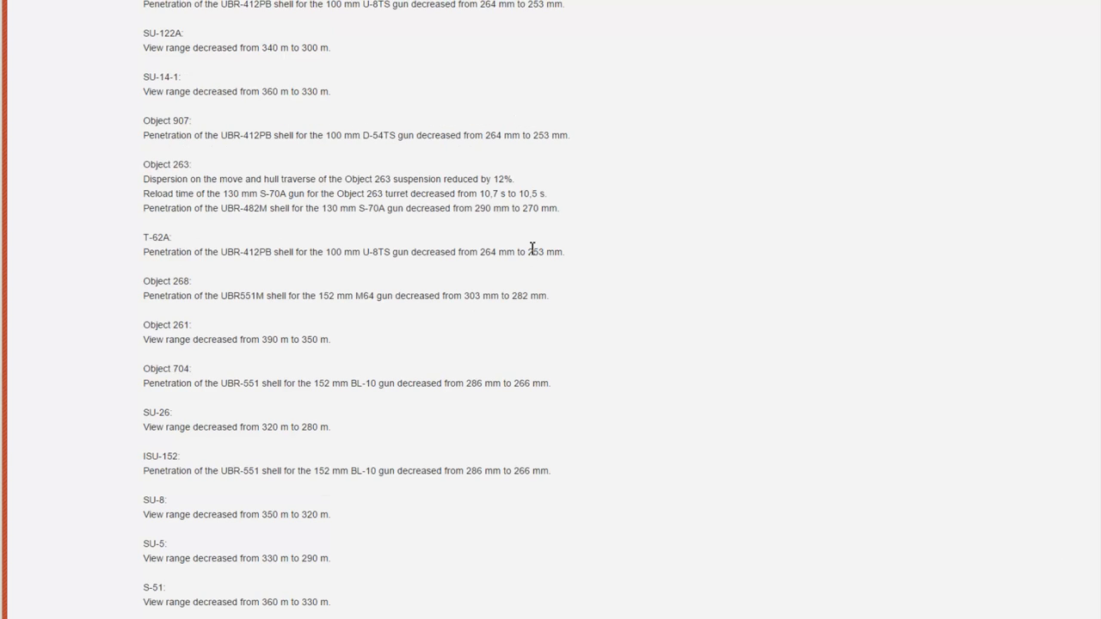
mouse_move(536, 244)
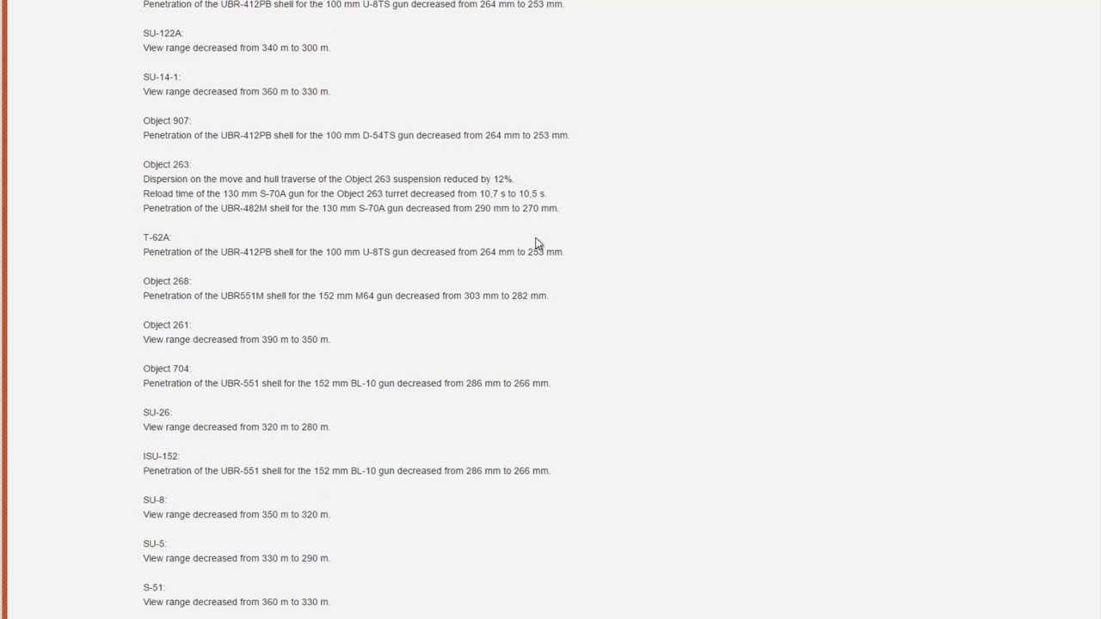
scroll(down, 3)
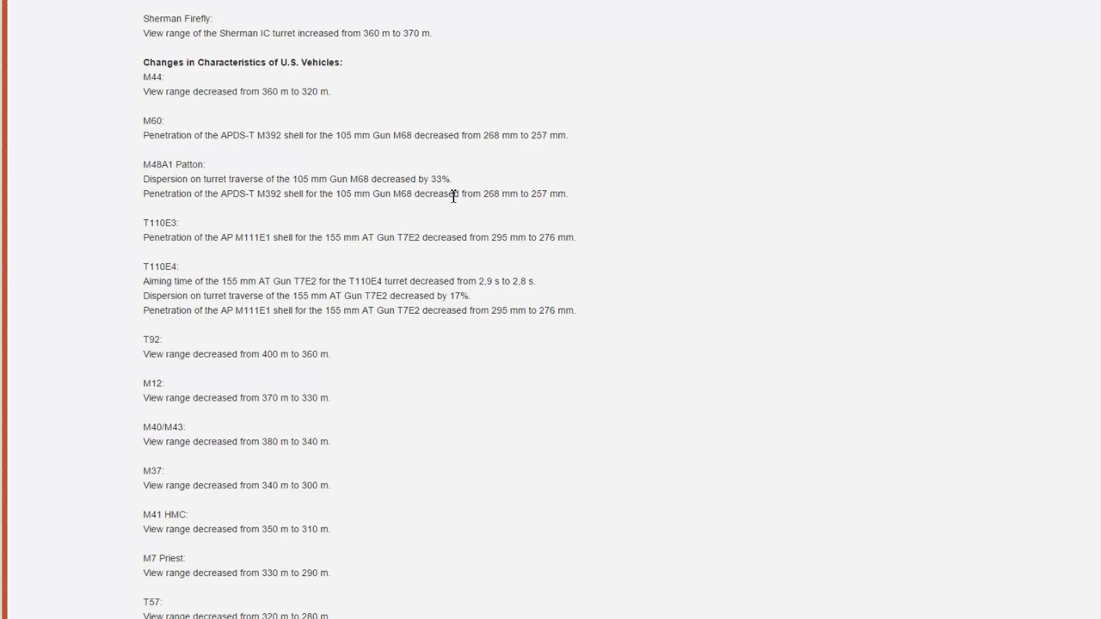
- Scroll back up to review the French vehicle entries
scroll(up, 3)
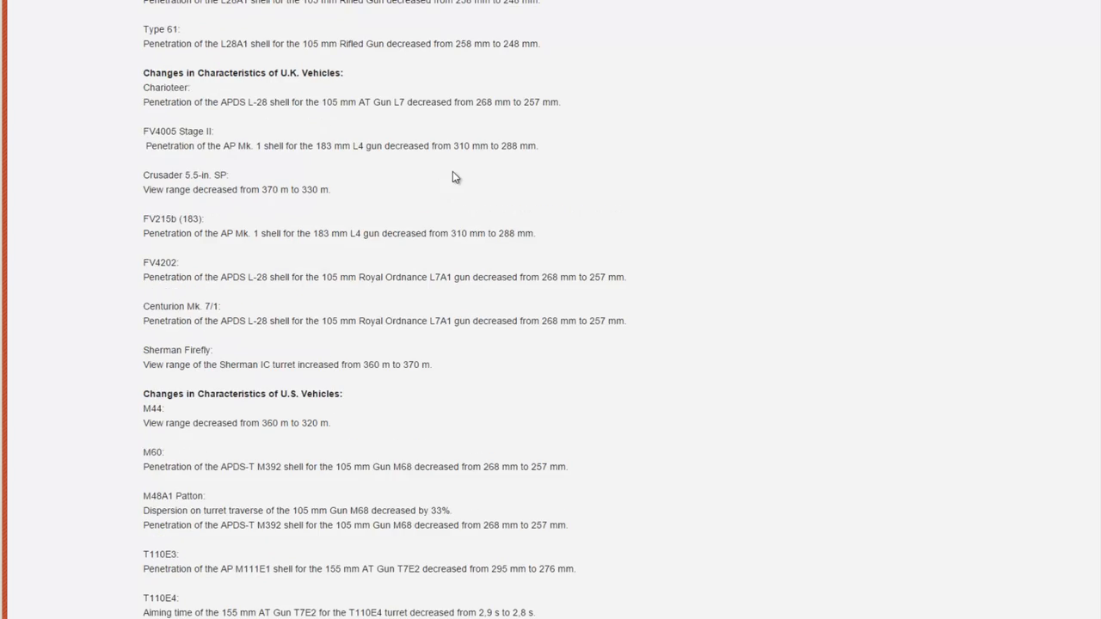
scroll(down, 3)
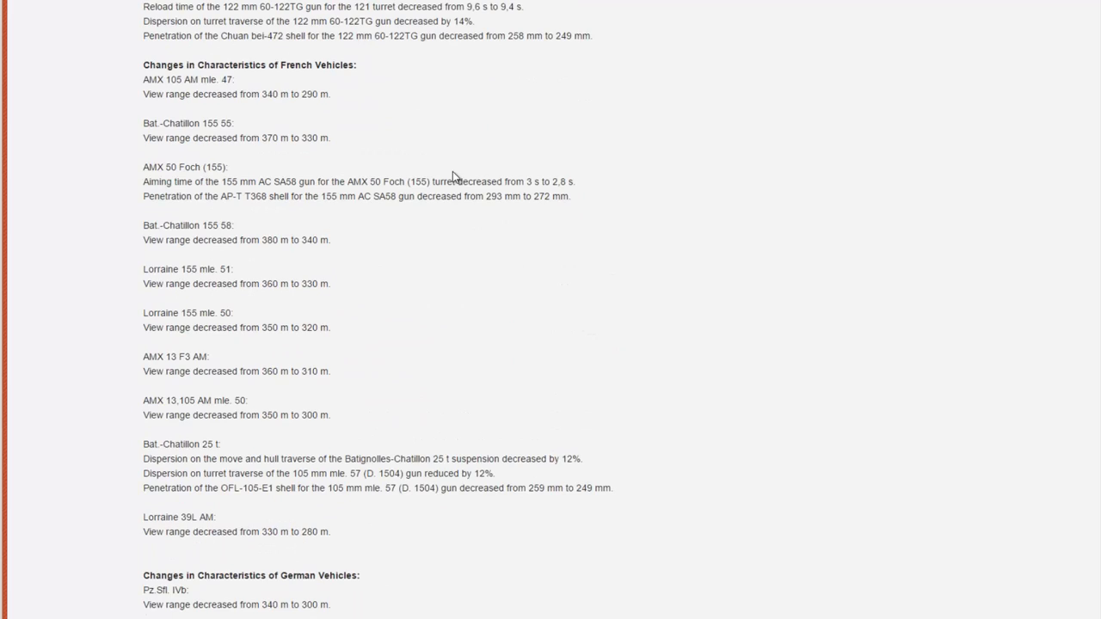
scroll(up, 3)
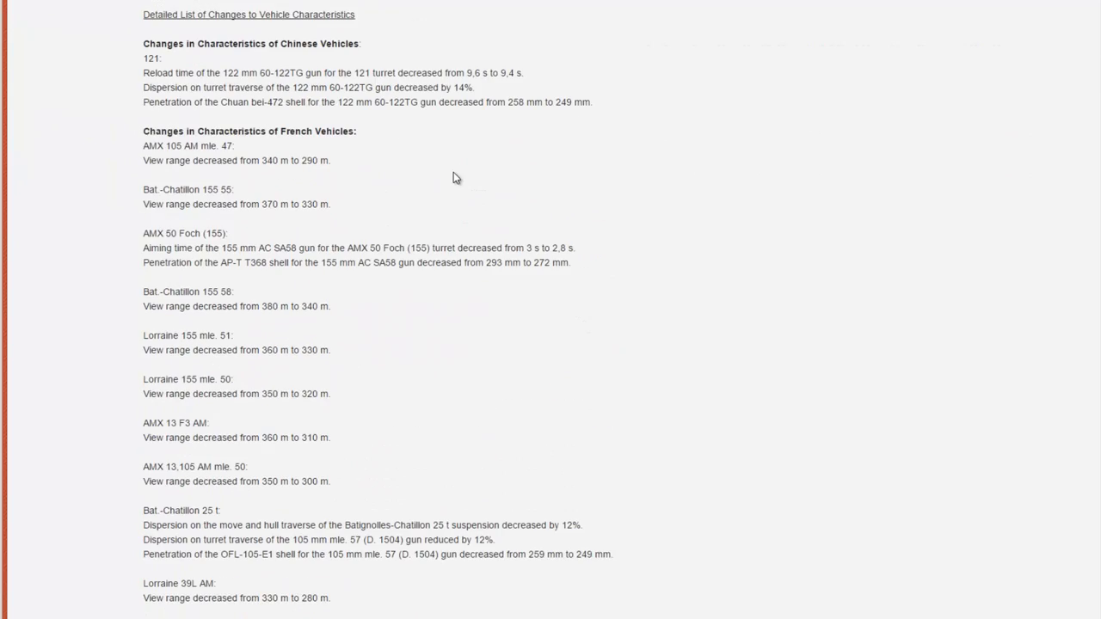
scroll(down, 3)
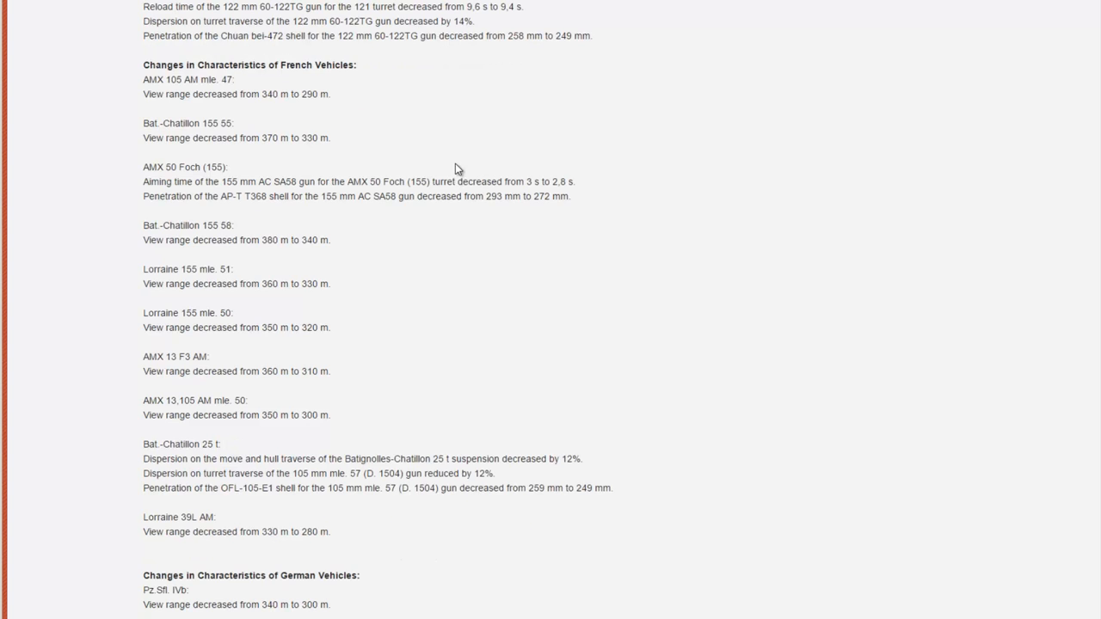
- Scroll down past the German changes to the Japanese and U.K. sections
scroll(down, 3)
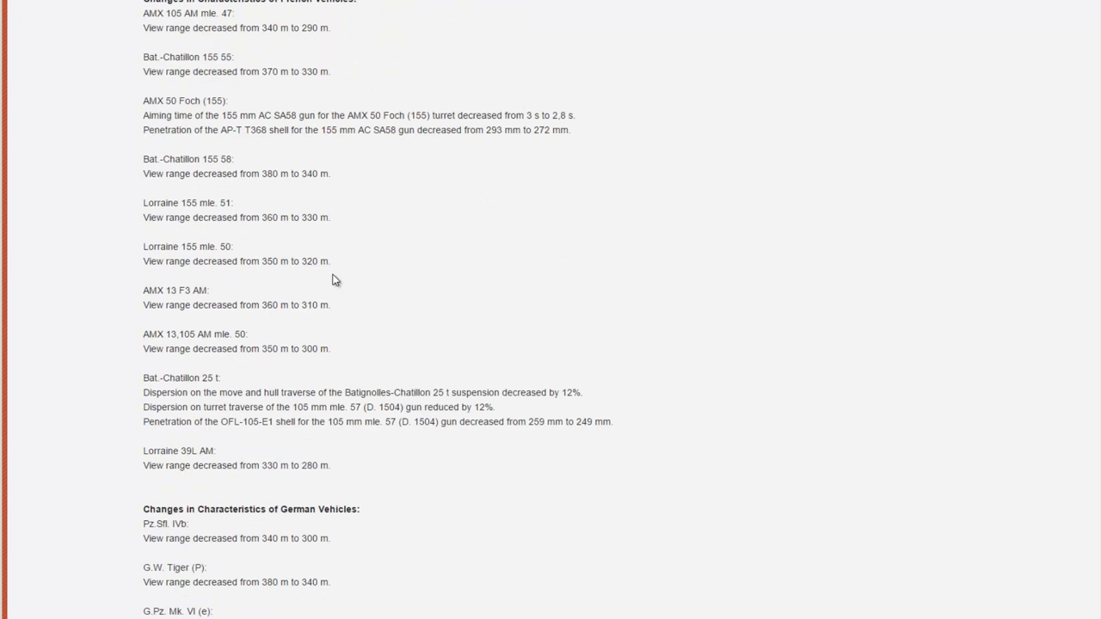
mouse_move(330, 277)
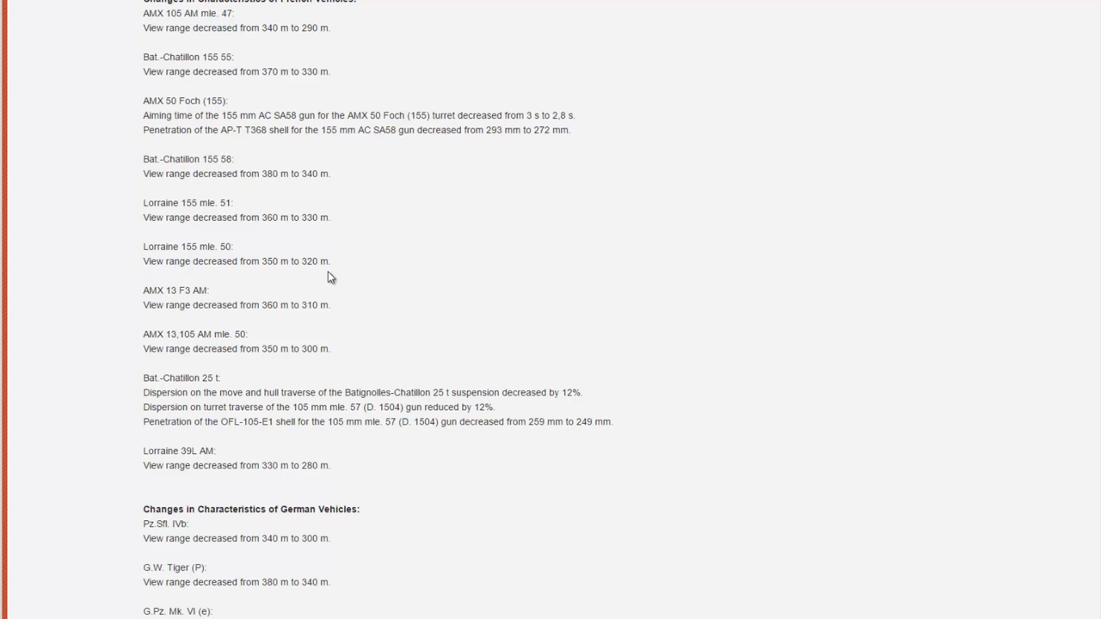
mouse_move(660, 428)
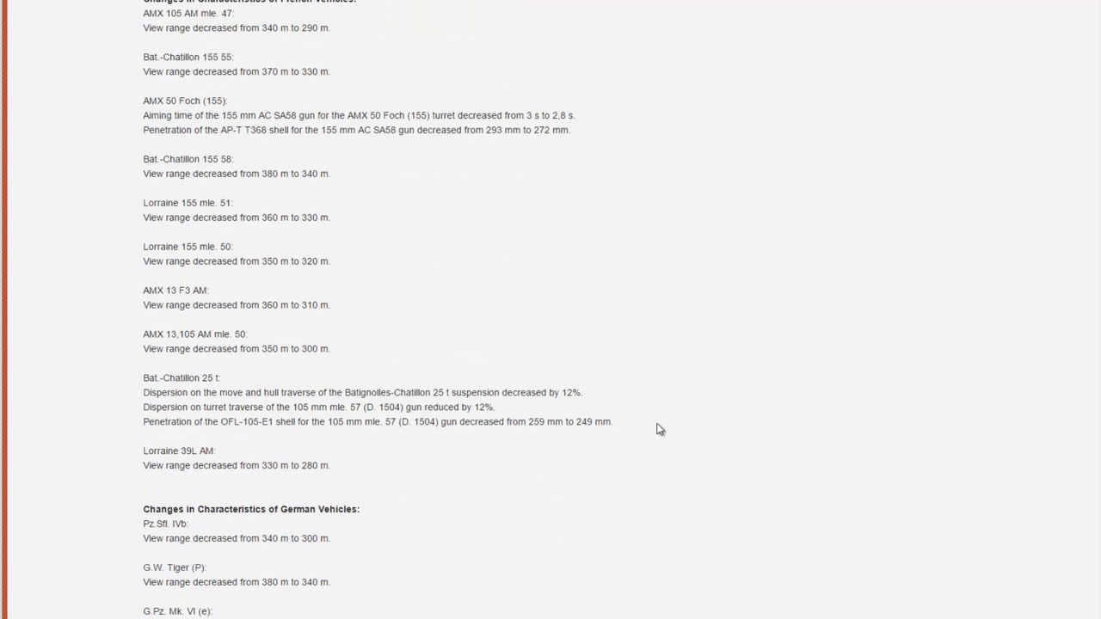
mouse_move(578, 408)
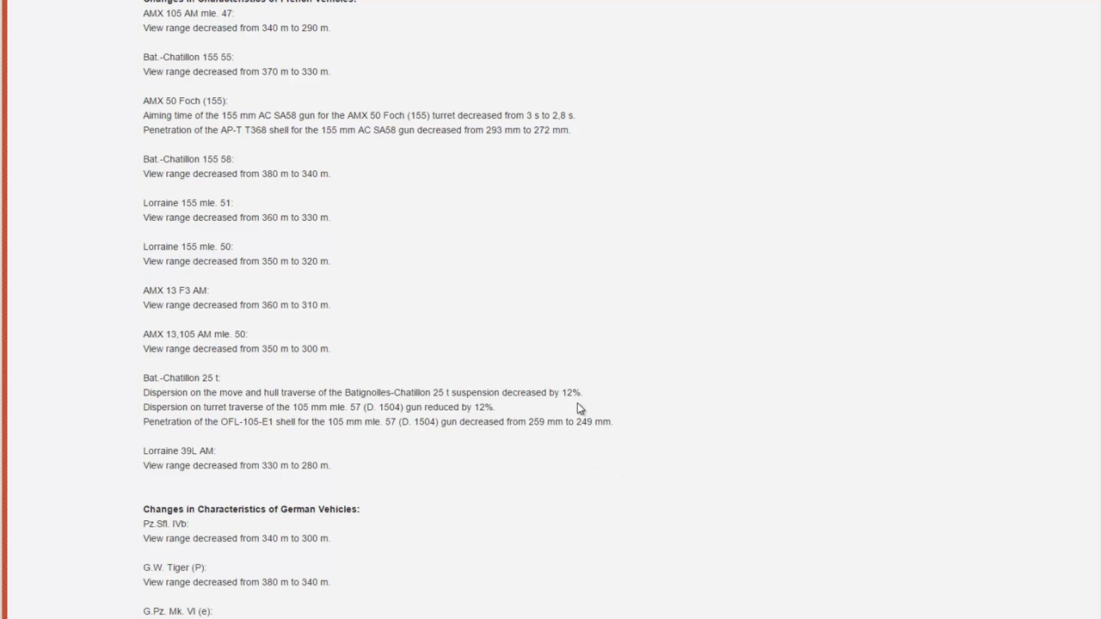
mouse_move(412, 434)
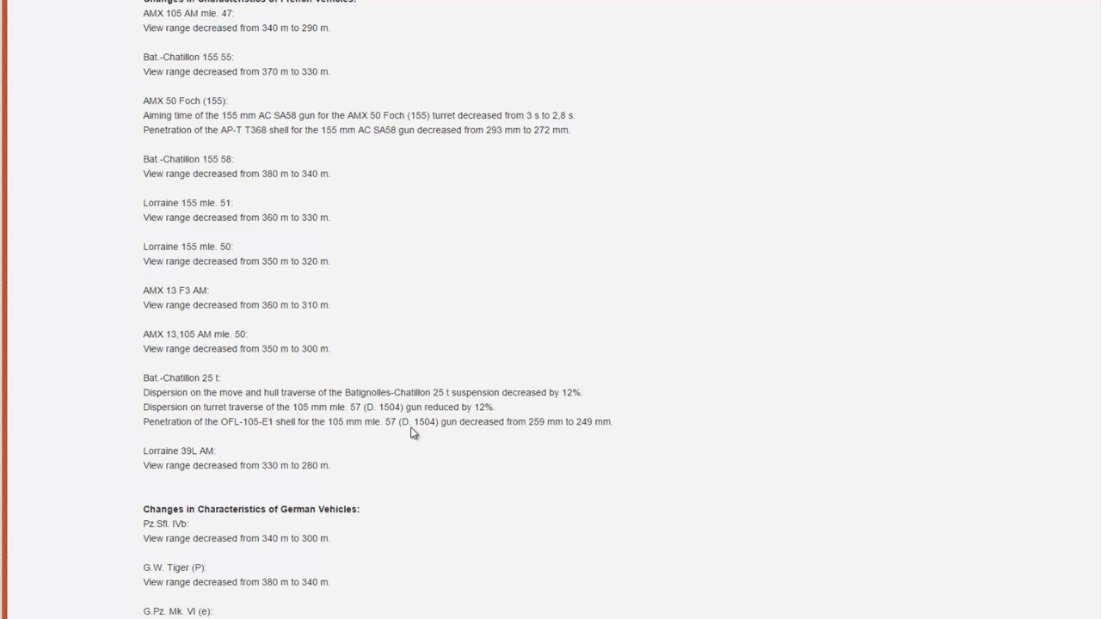
scroll(down, 3)
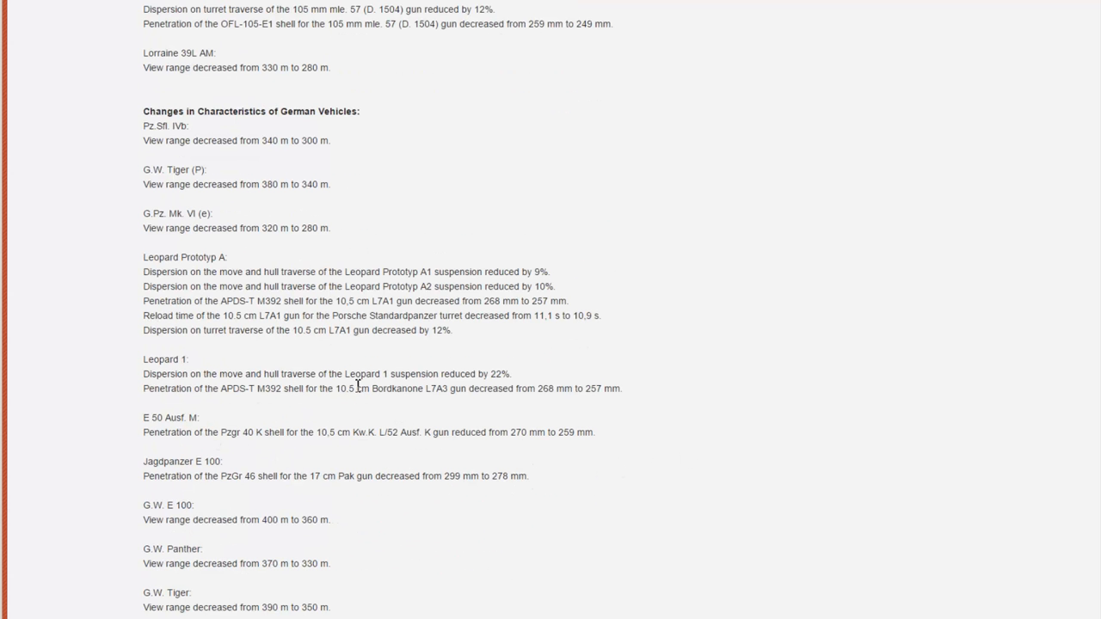
mouse_move(574, 404)
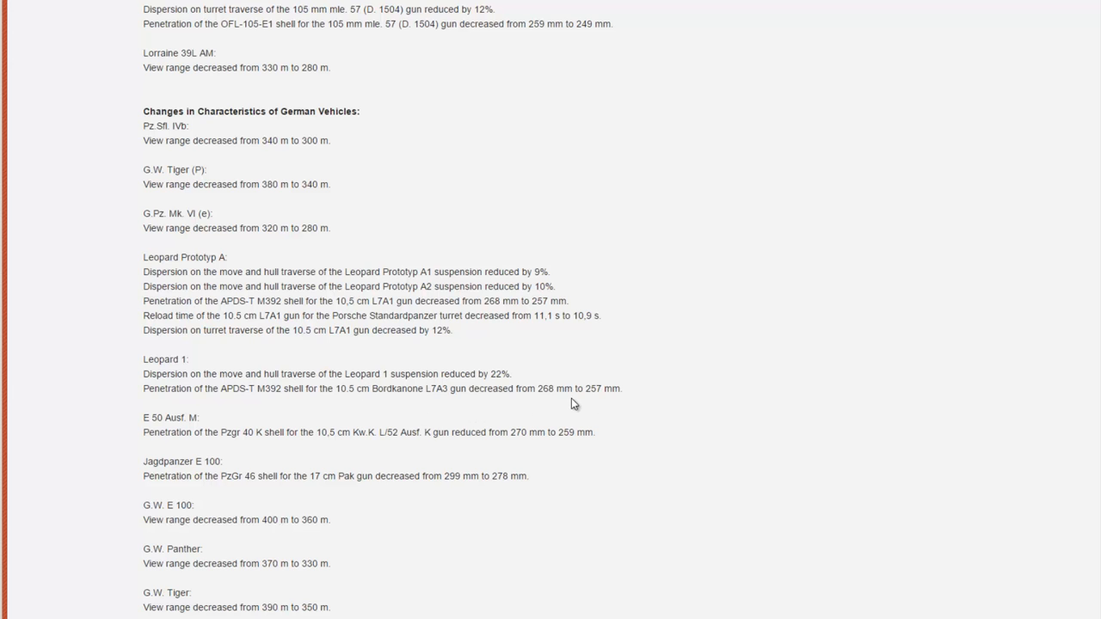
scroll(down, 3)
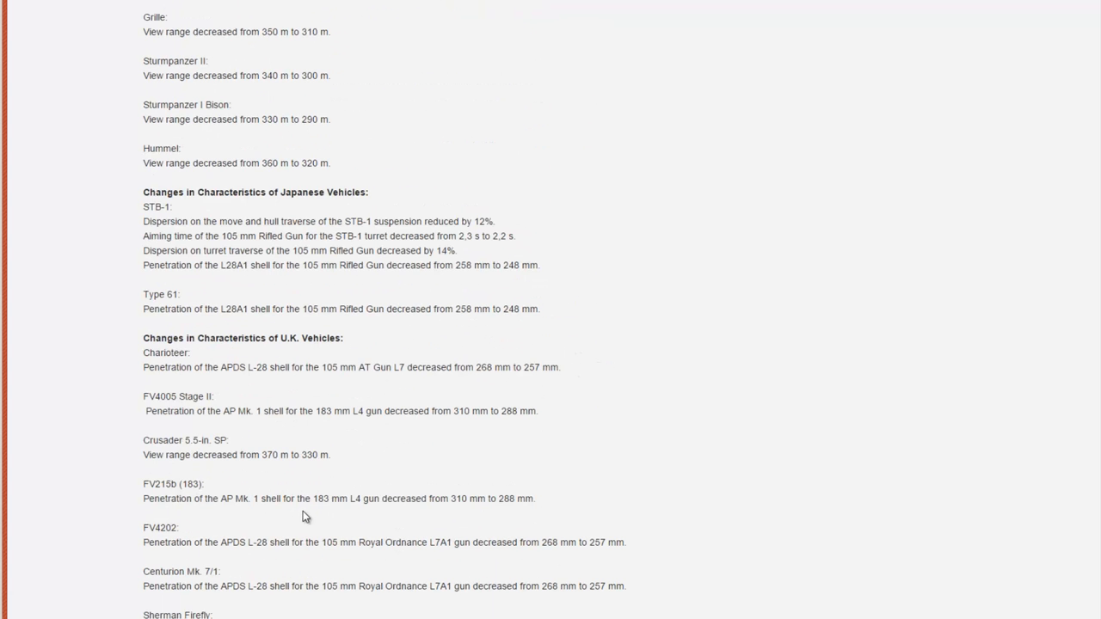
scroll(down, 3)
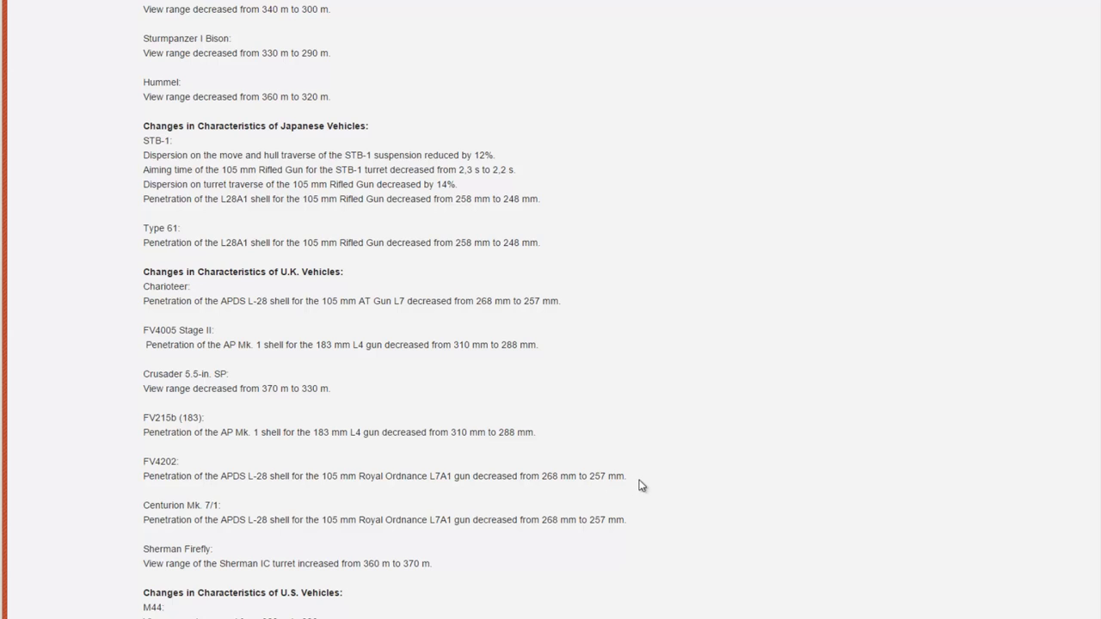
mouse_move(633, 502)
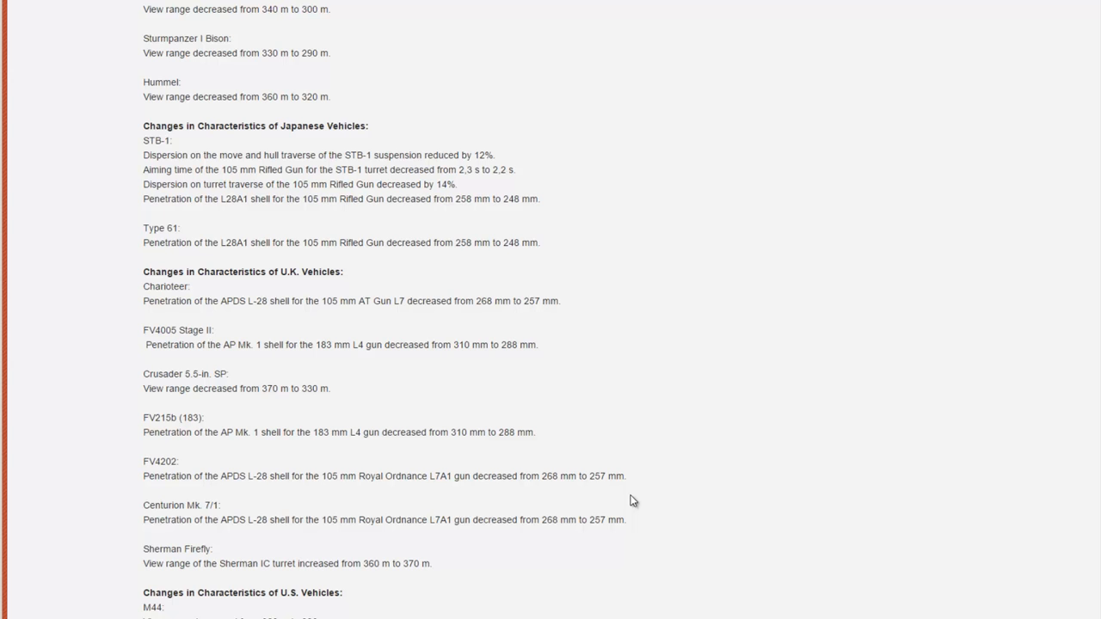
- Scroll back to the top of the community manager's first post with the Chinese changes
scroll(up, 3)
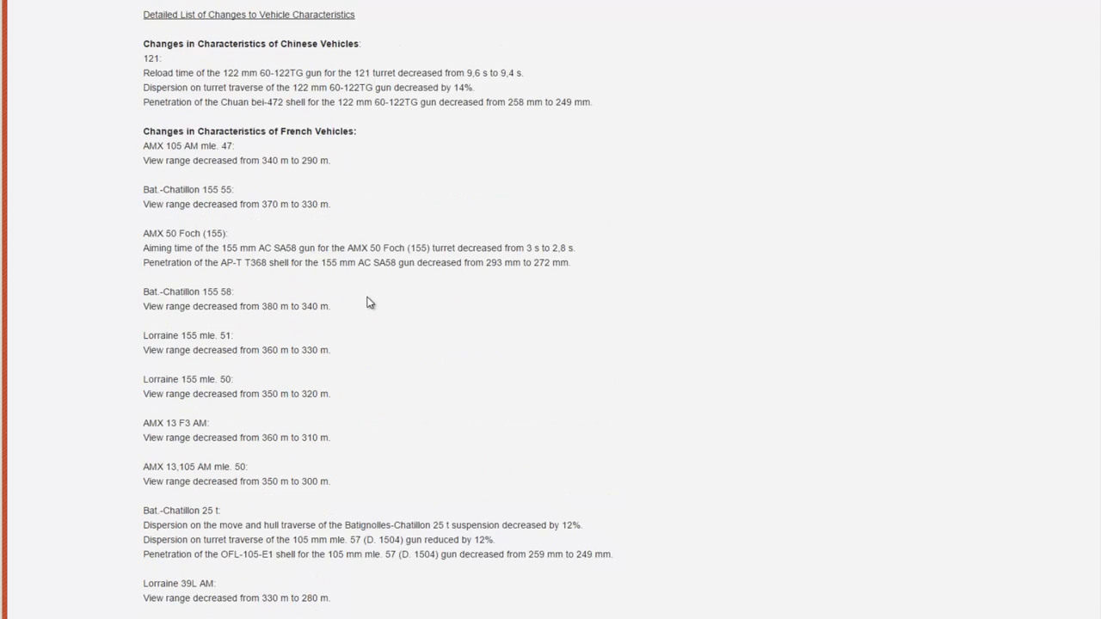
mouse_move(254, 246)
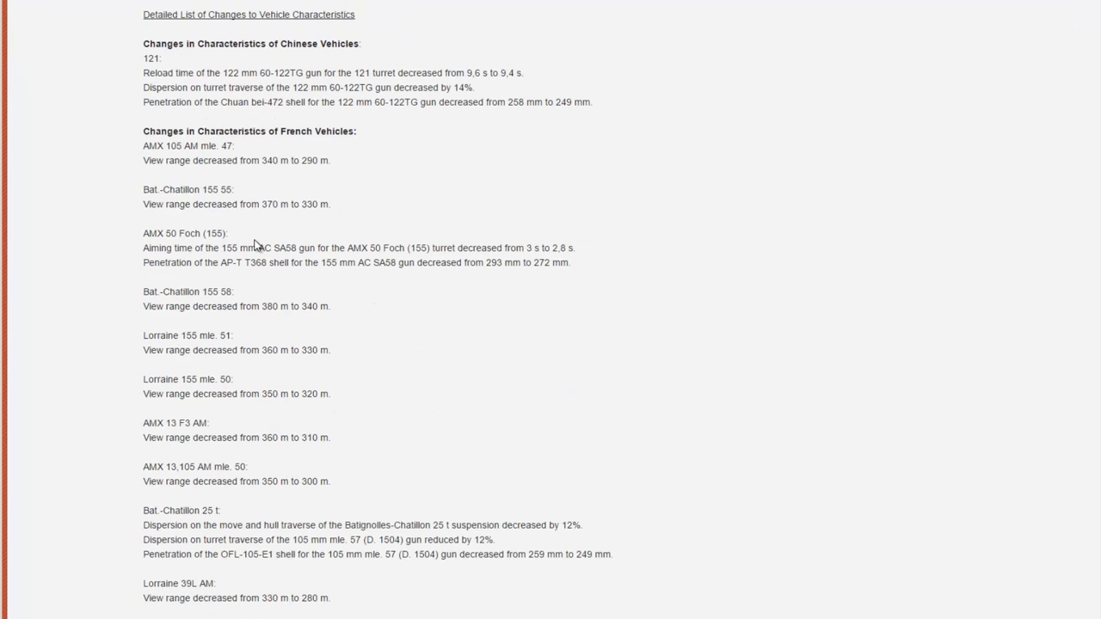
scroll(down, 3)
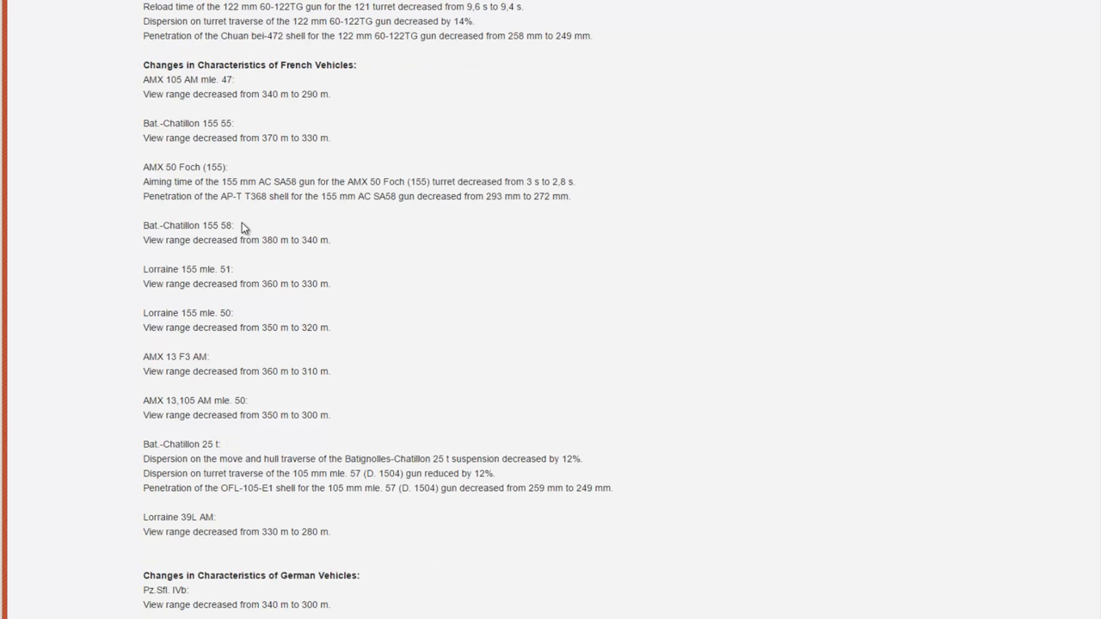
scroll(up, 3)
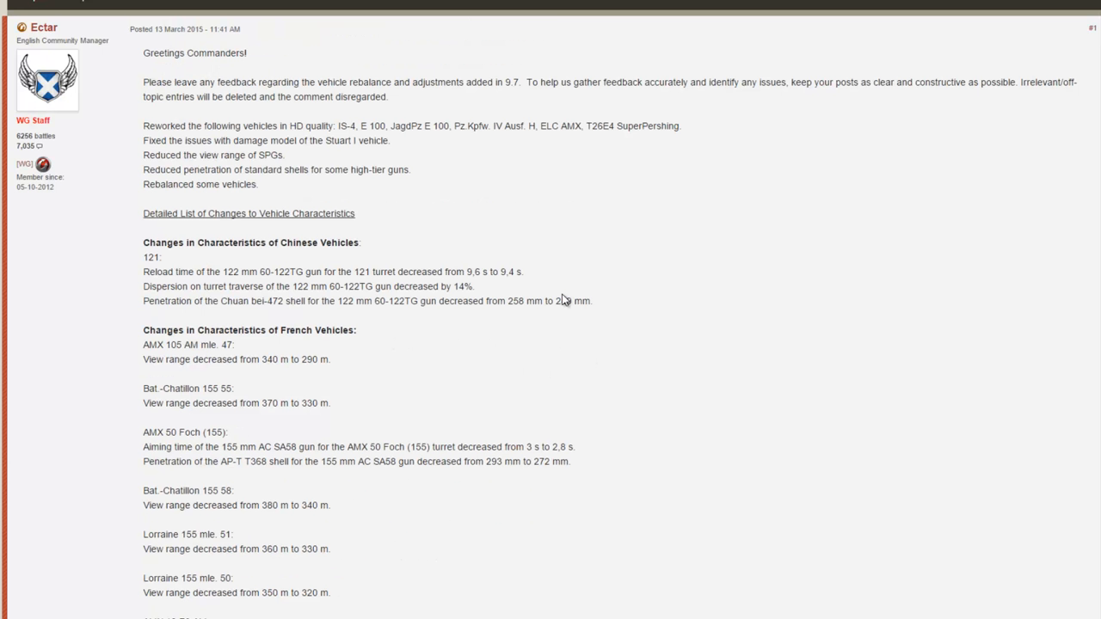
mouse_move(478, 308)
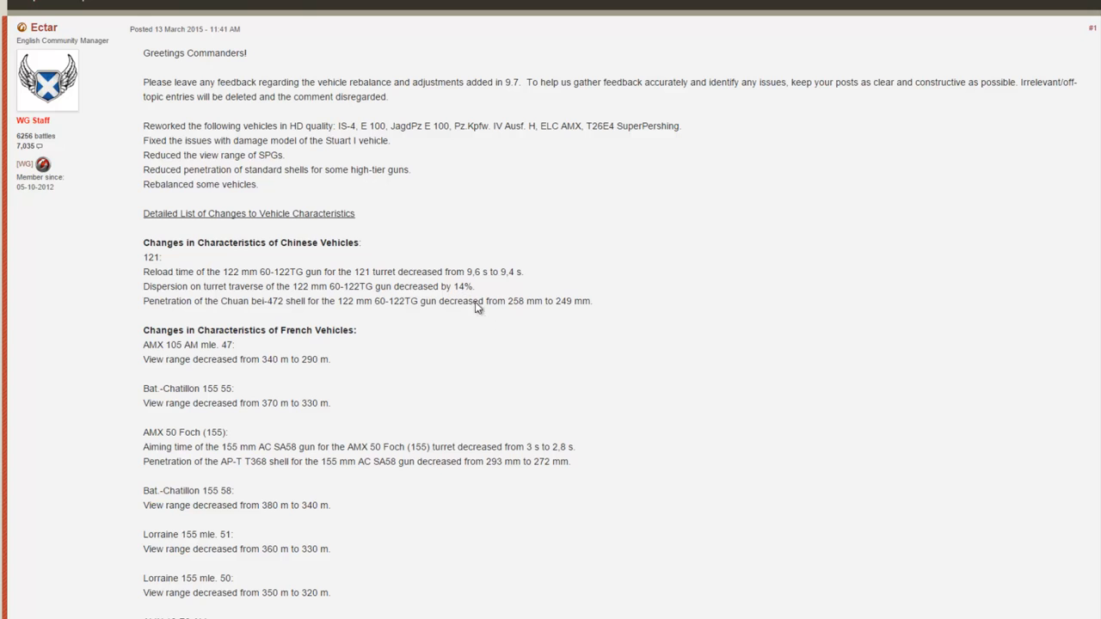
scroll(down, 3)
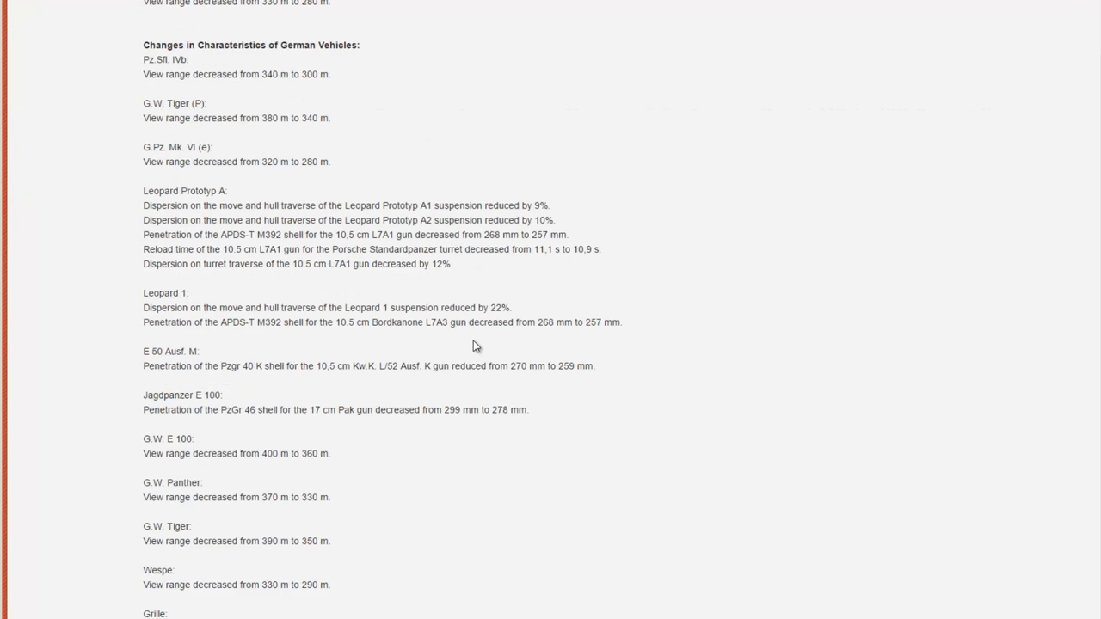
scroll(down, 3)
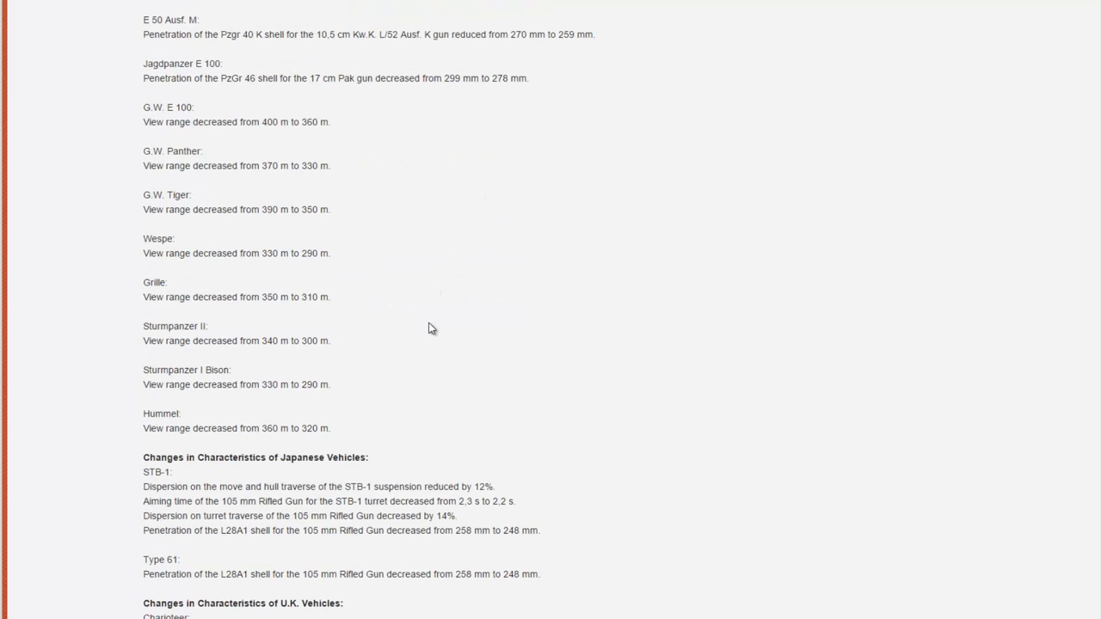
scroll(down, 3)
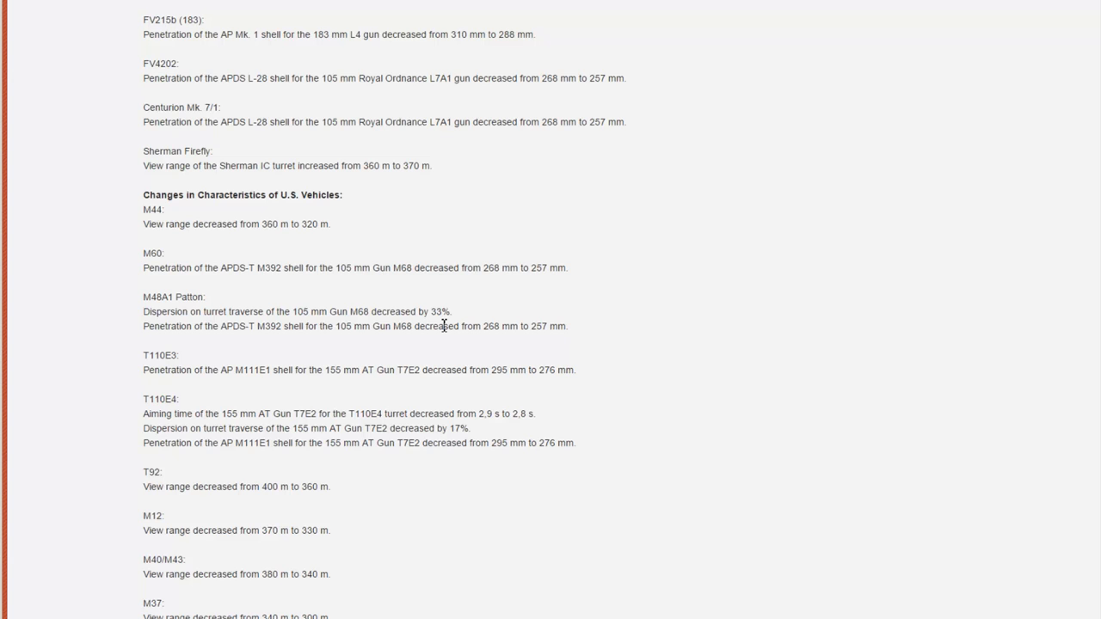
mouse_move(421, 309)
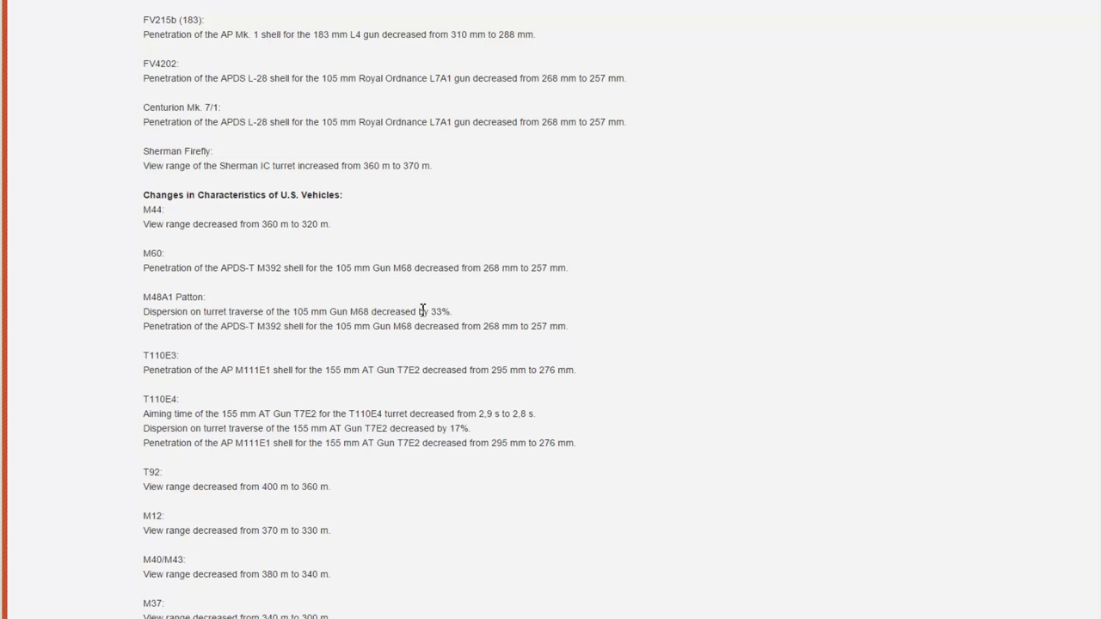
scroll(down, 3)
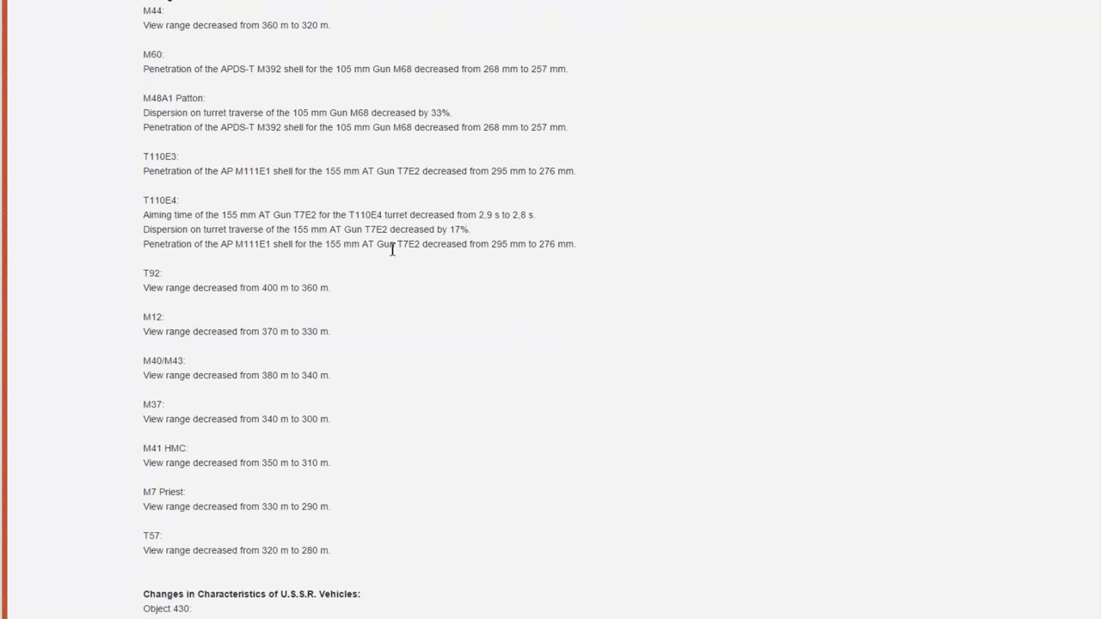
scroll(down, 3)
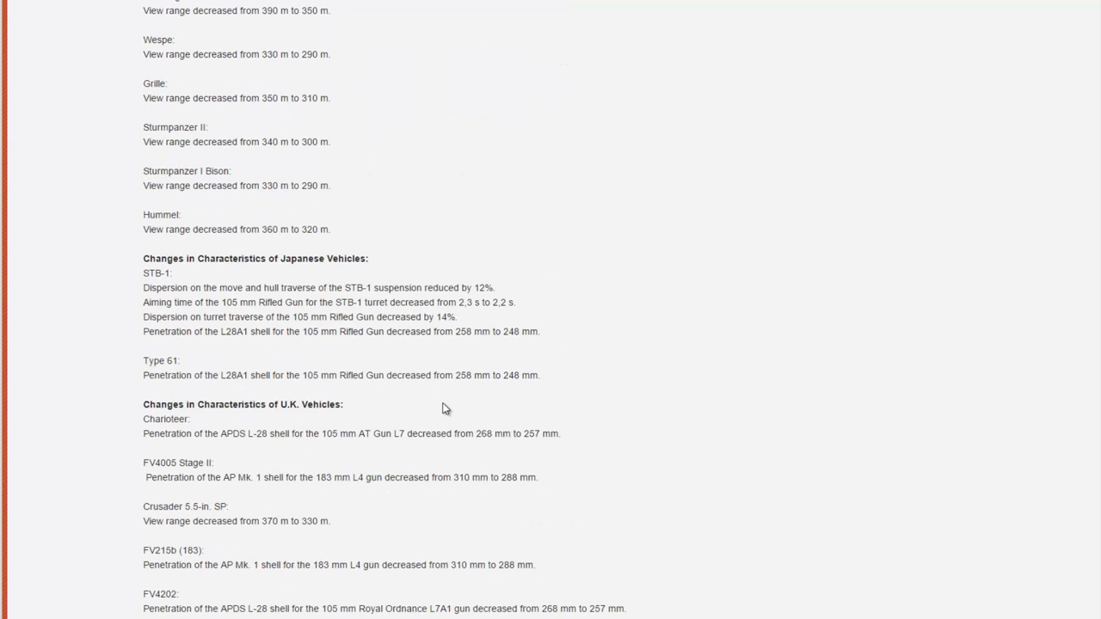
scroll(up, 3)
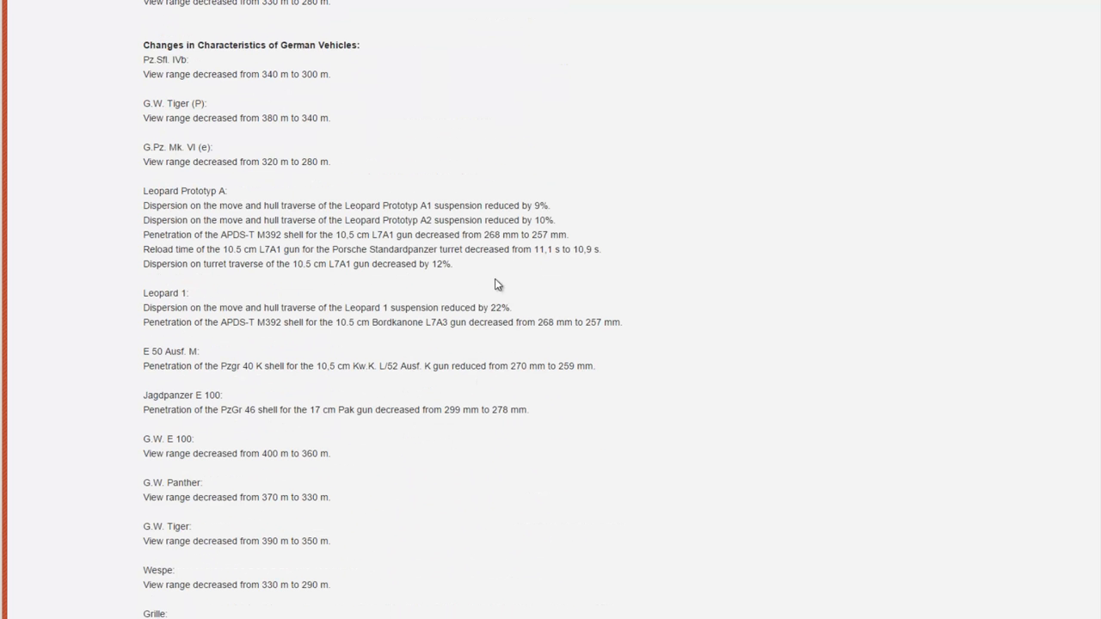
mouse_move(650, 243)
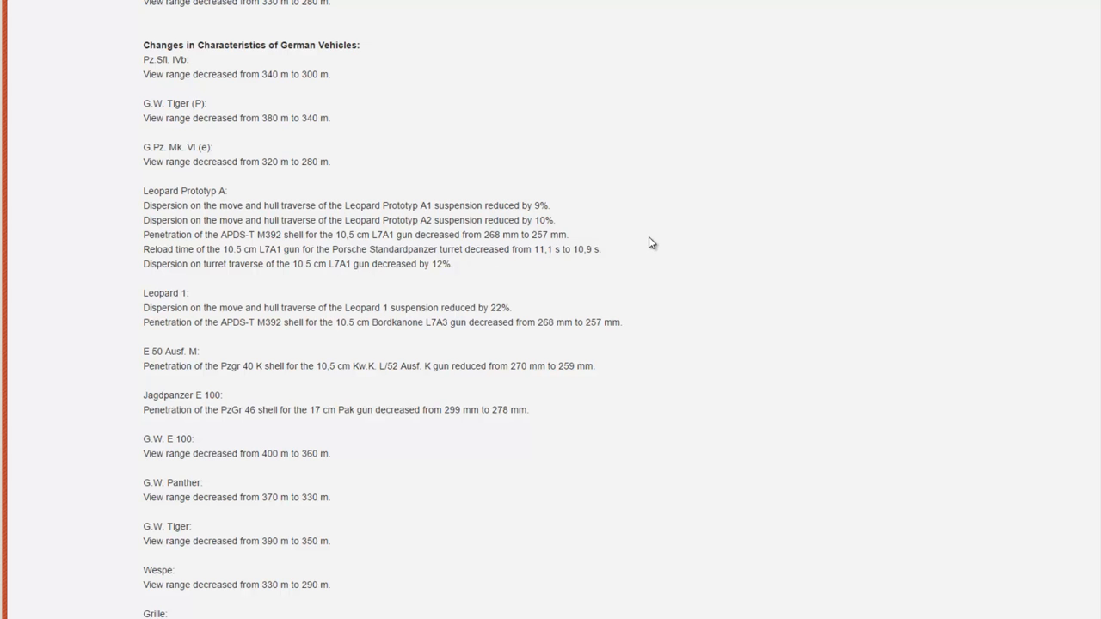
scroll(up, 3)
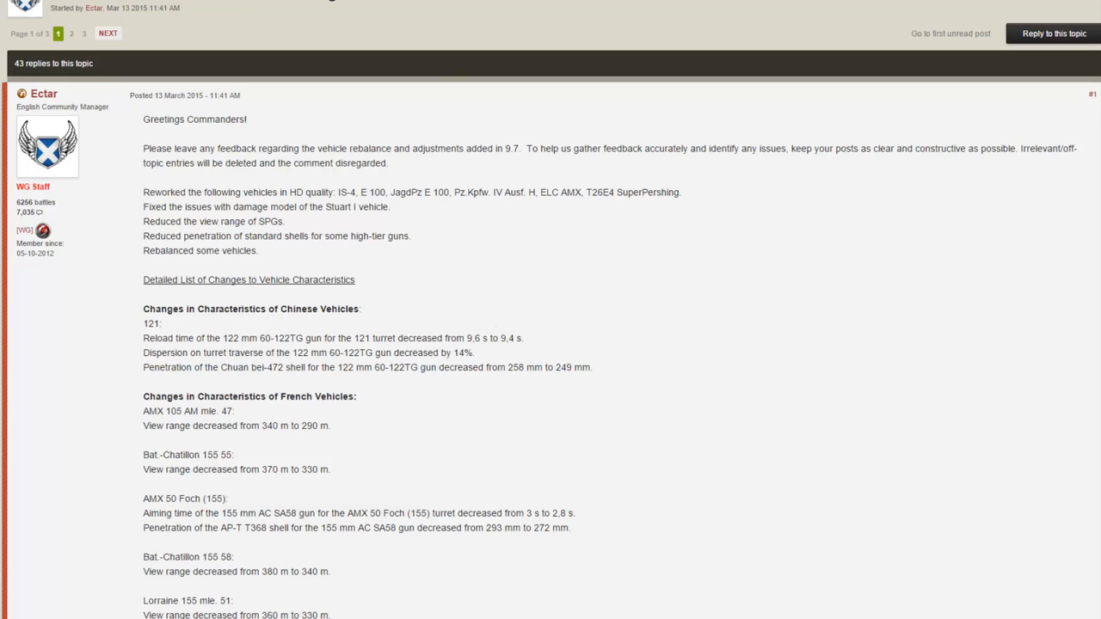
drag(142, 119, 248, 164)
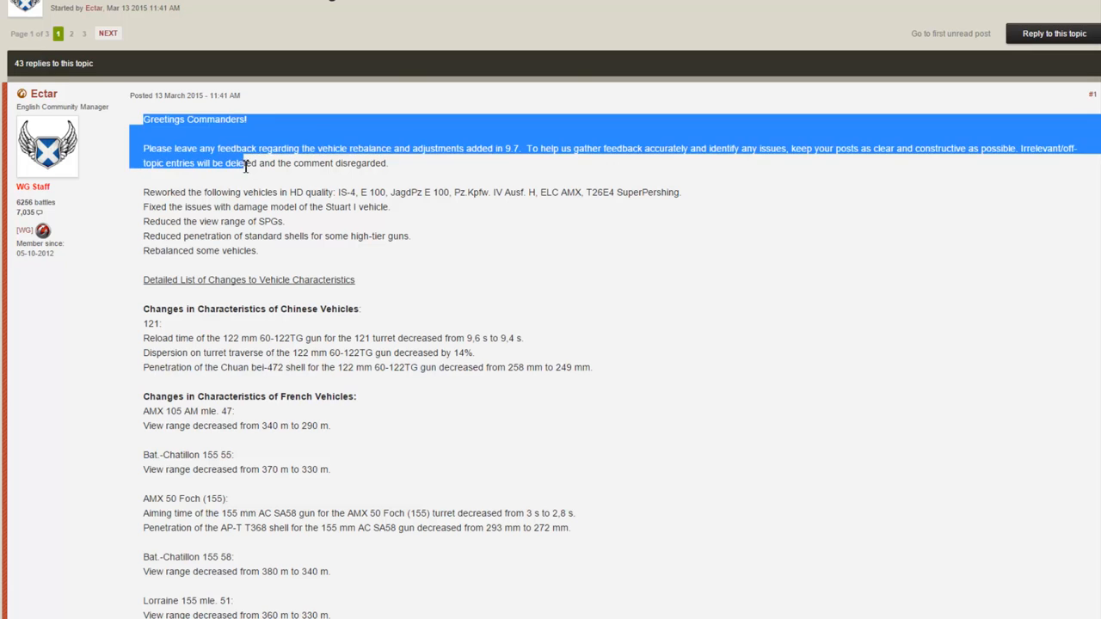
click(137, 120)
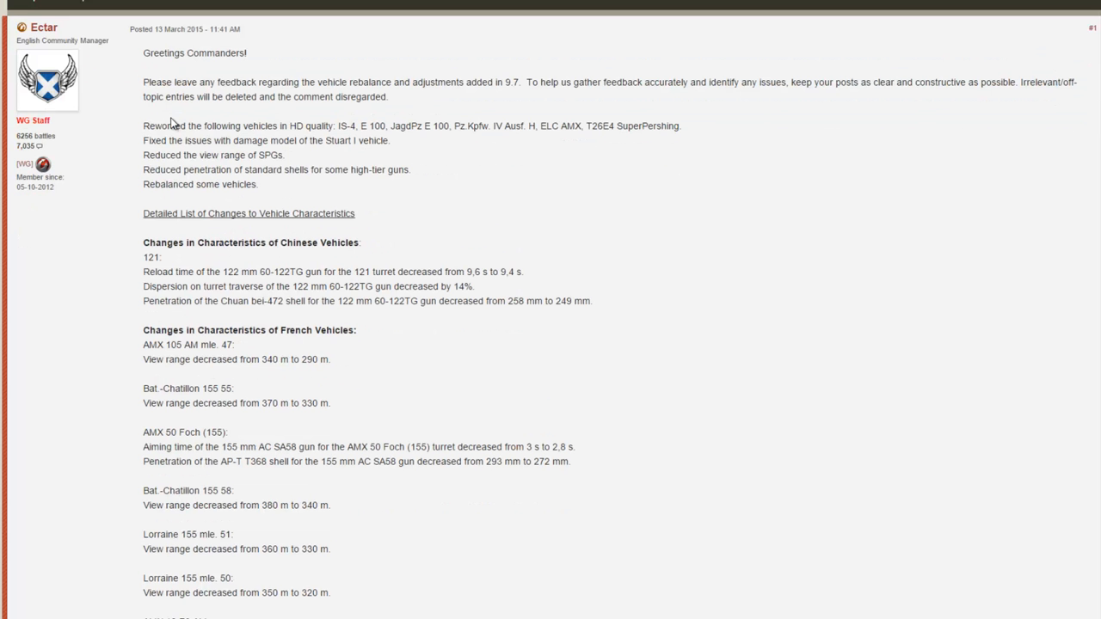
mouse_move(172, 83)
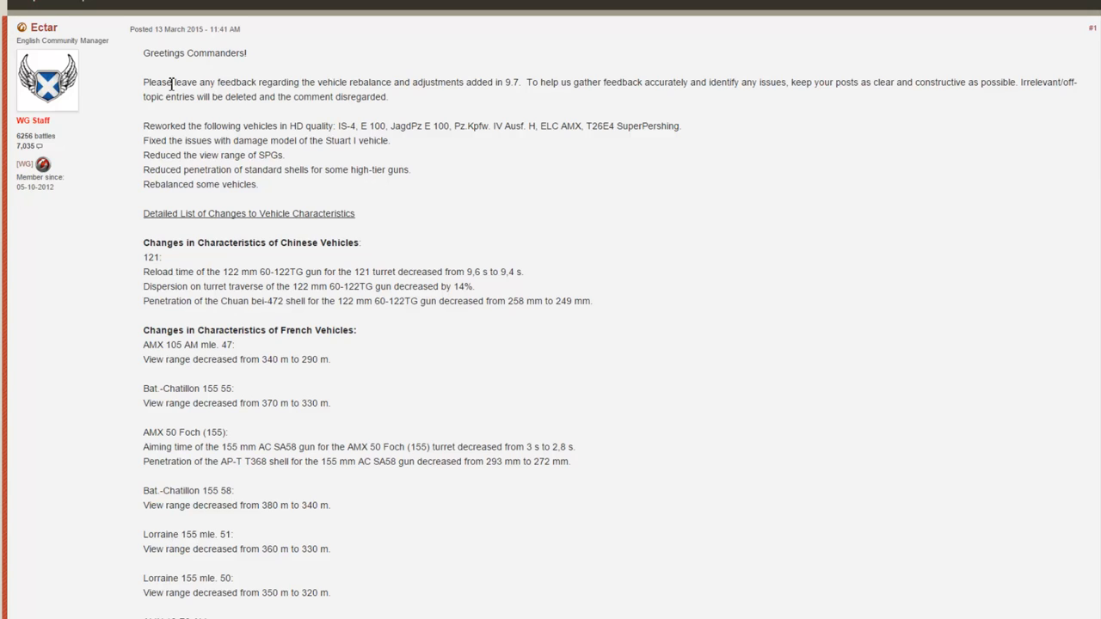
mouse_move(220, 206)
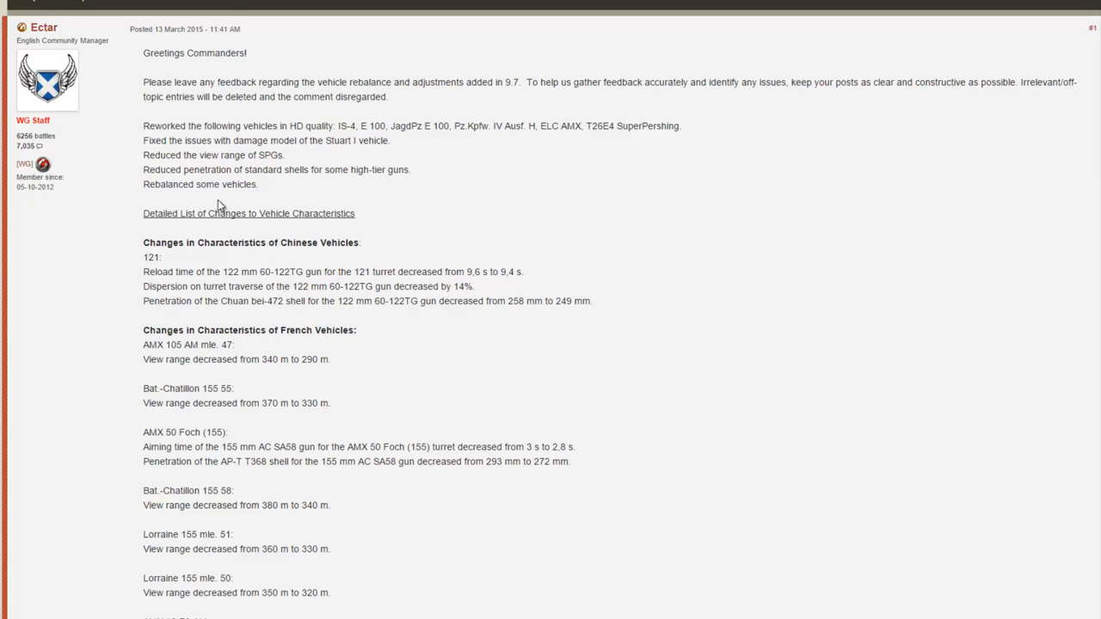
- Glance up at the thread title, then scroll down to the later French entries and the German section
scroll(up, 3)
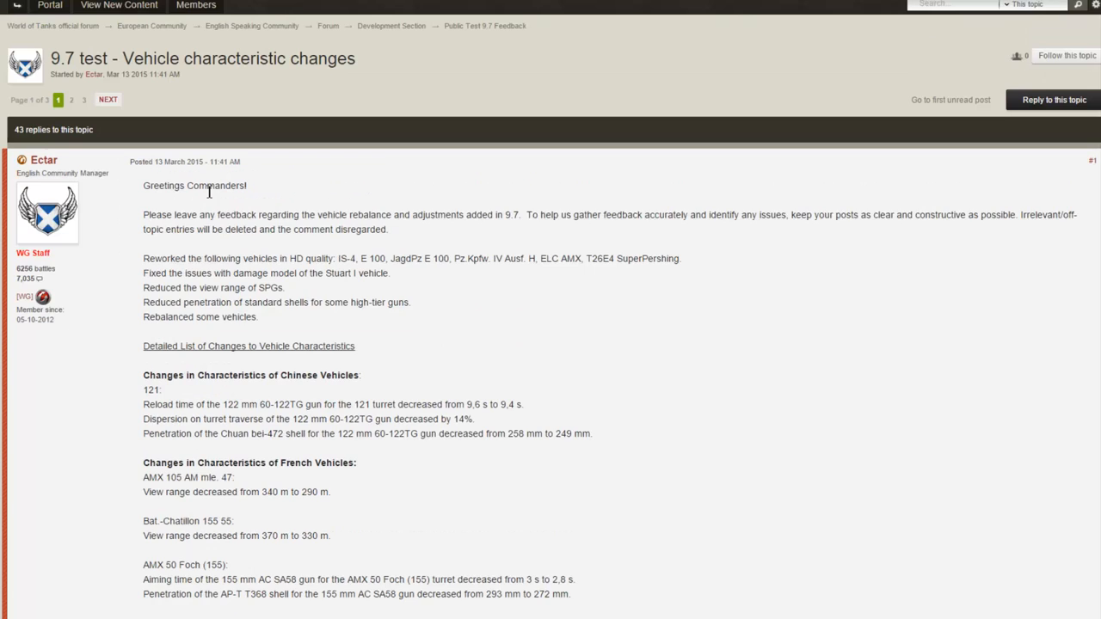
scroll(down, 3)
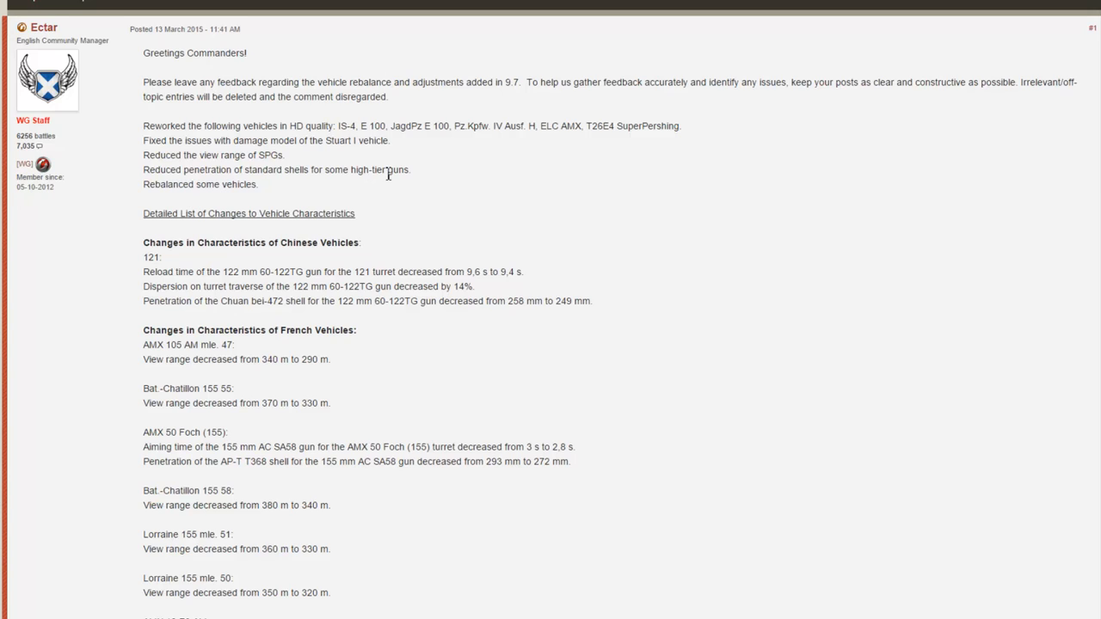
mouse_move(492, 123)
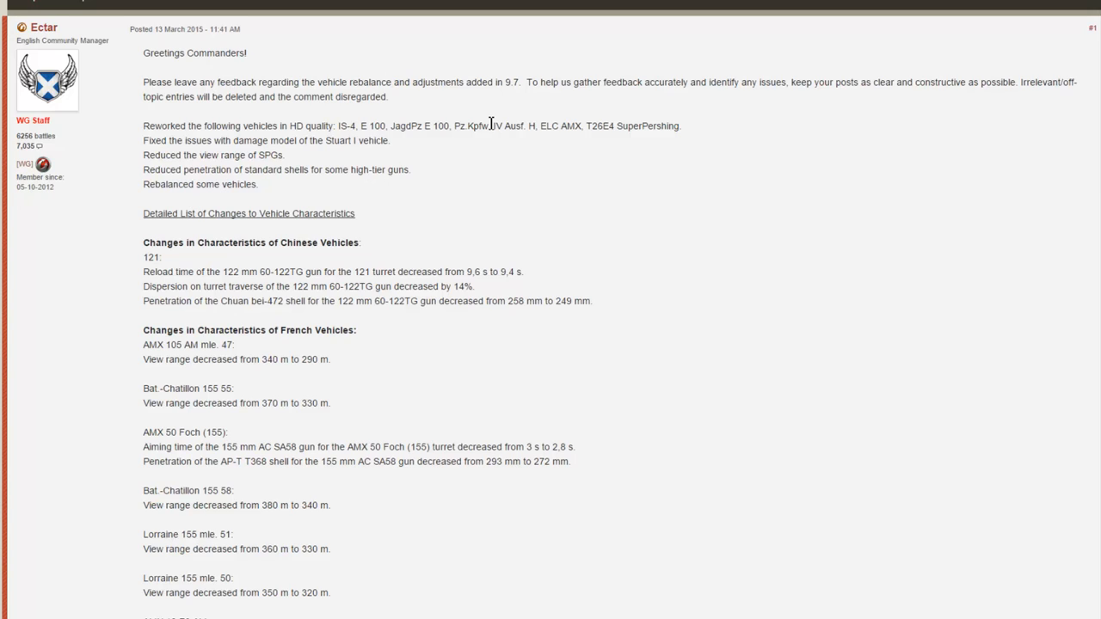
mouse_move(546, 121)
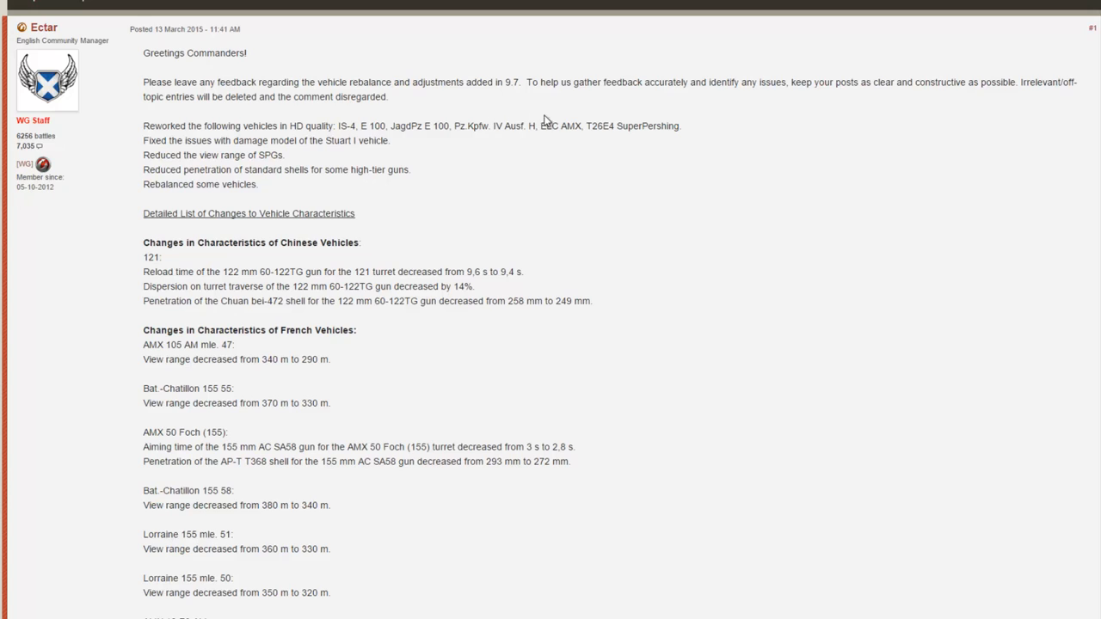
mouse_move(582, 124)
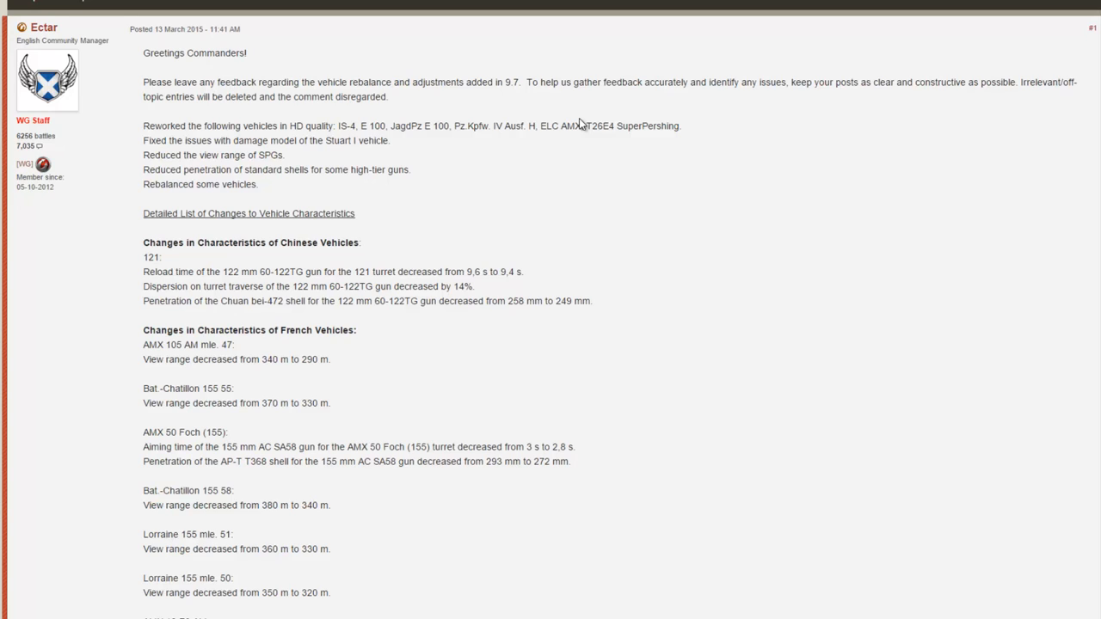
scroll(down, 3)
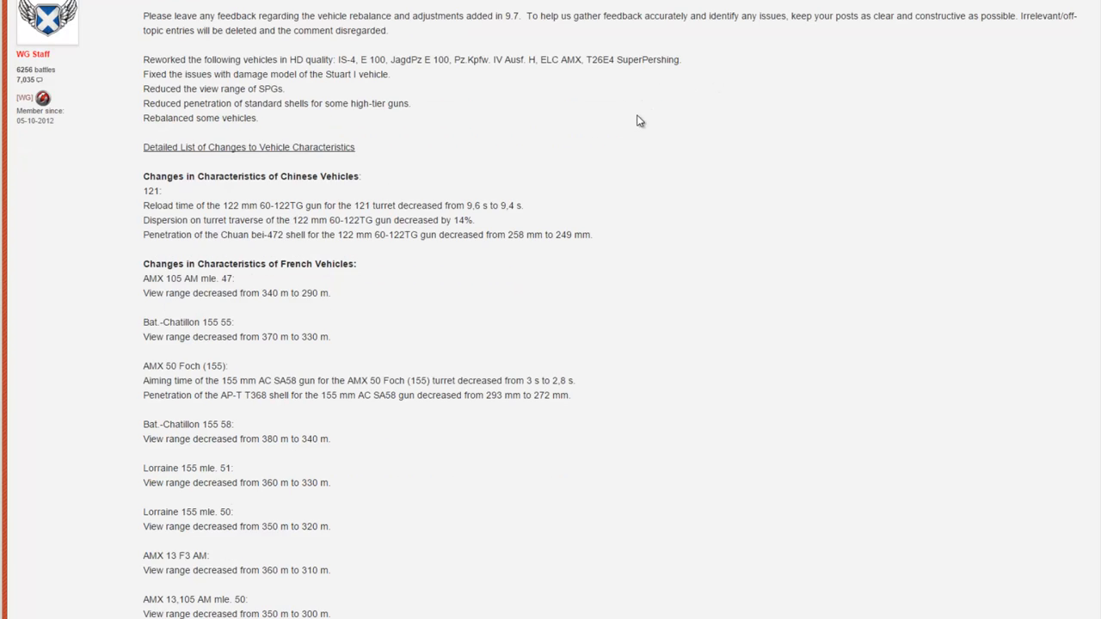
scroll(down, 3)
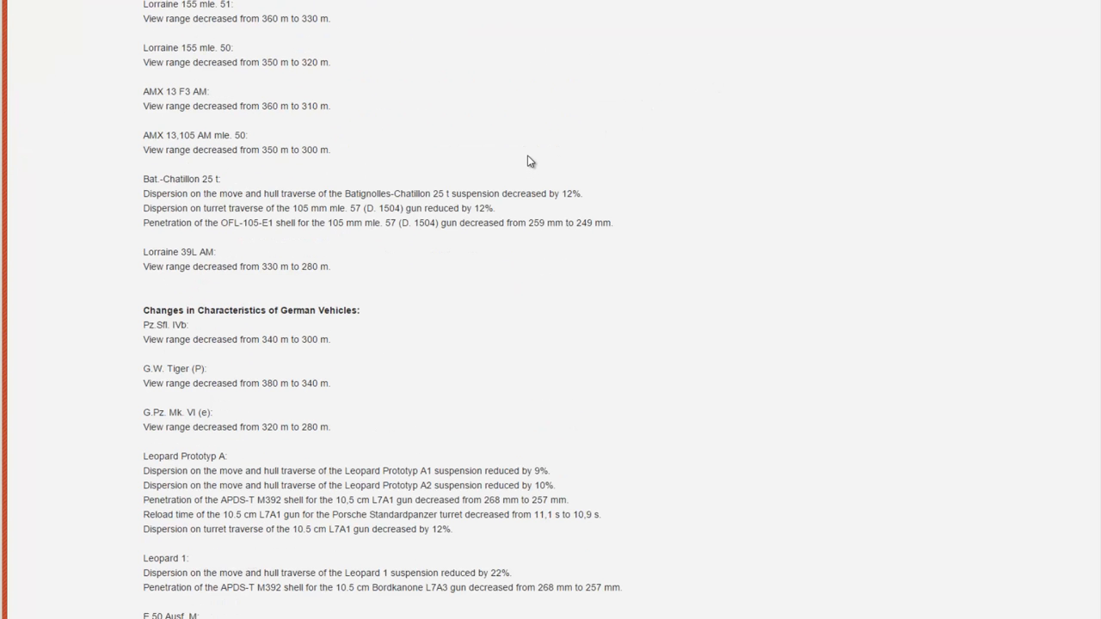